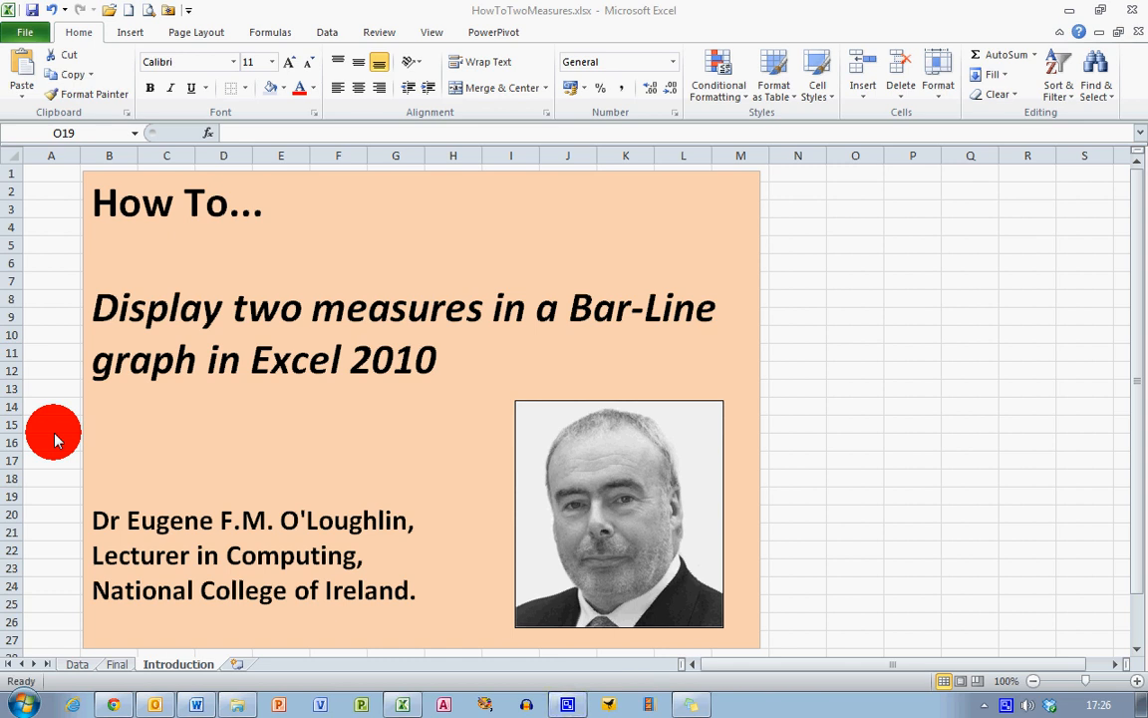
mouse_move(112, 622)
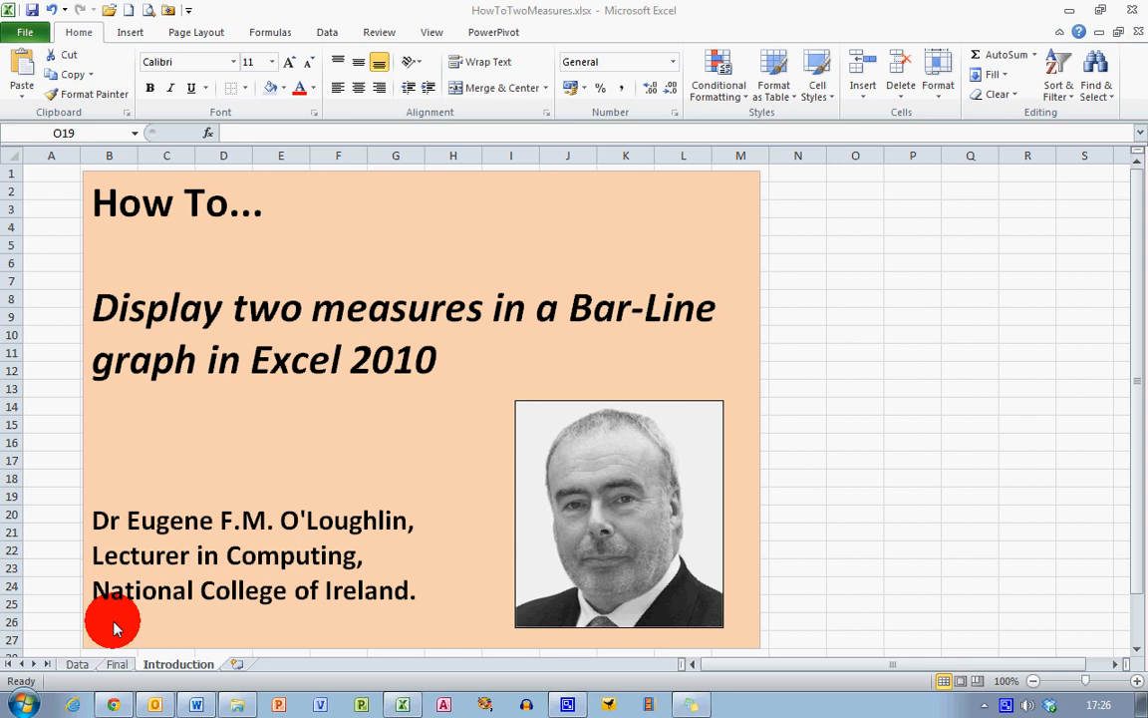
- Switch to the Final sheet to view the completed revenue-and-shipments combo chart
click(115, 664)
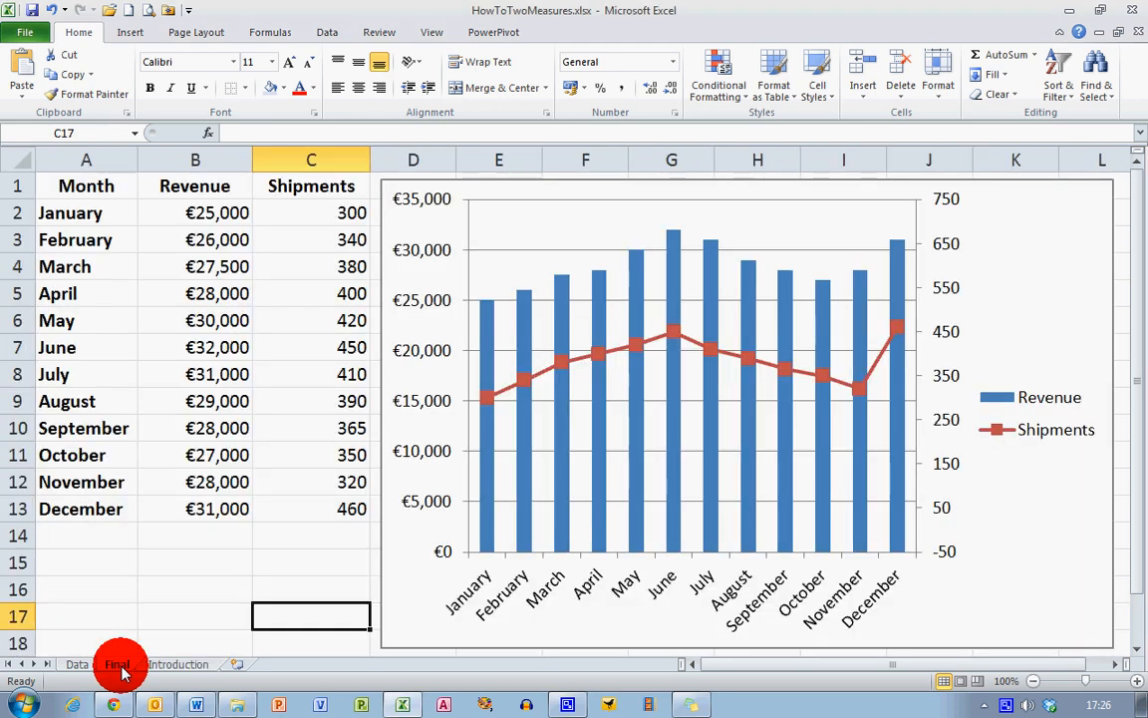
click(1084, 682)
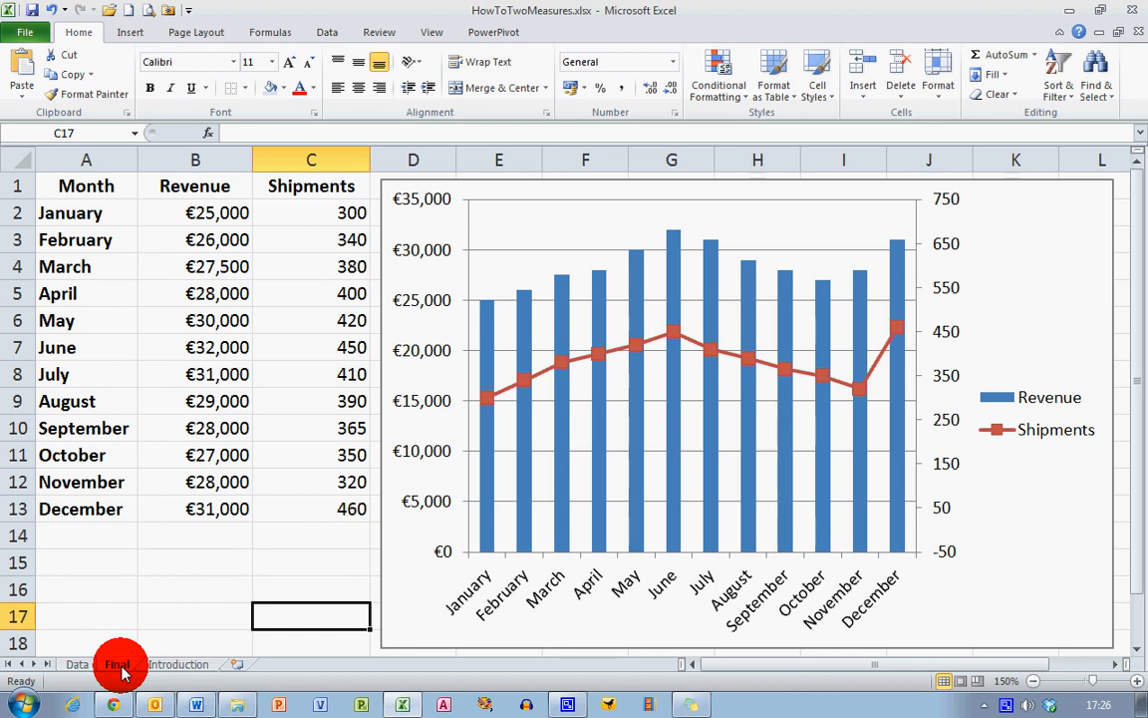
mouse_move(44, 552)
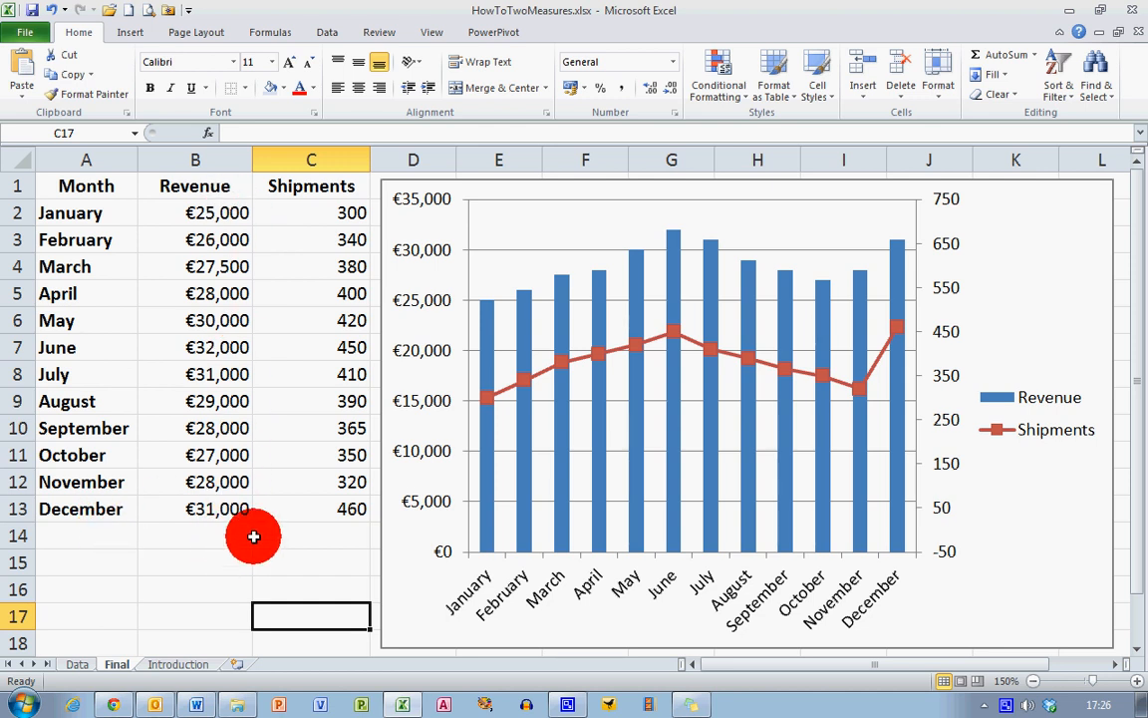
mouse_move(293, 423)
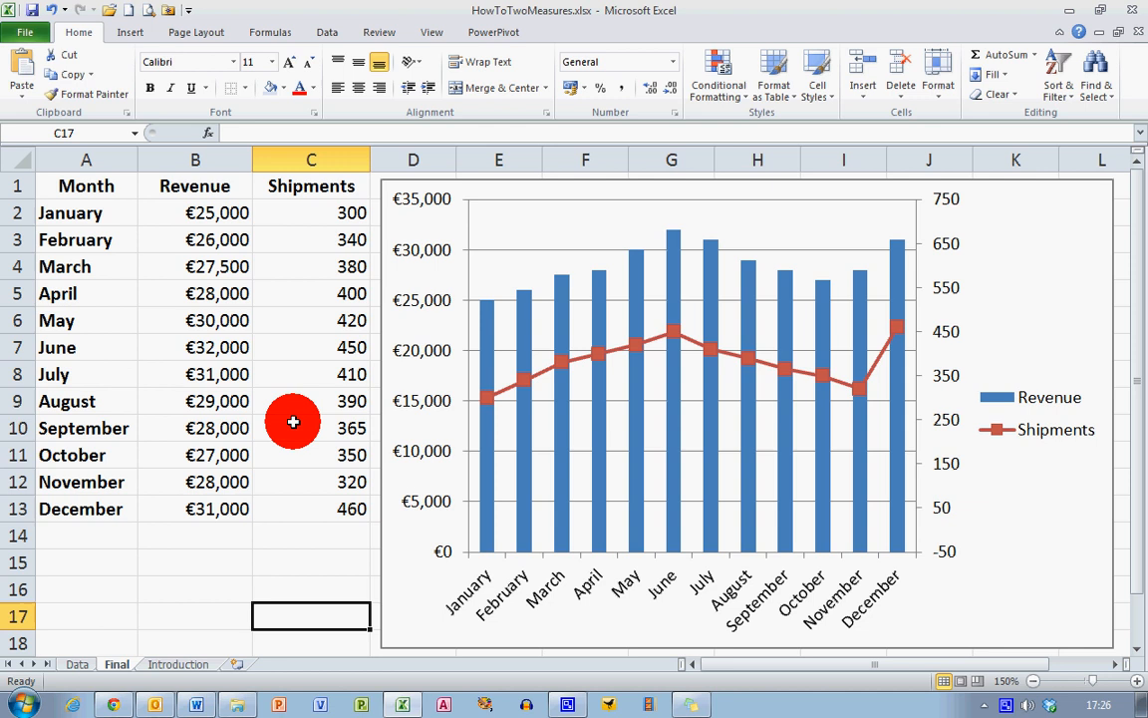
mouse_move(299, 534)
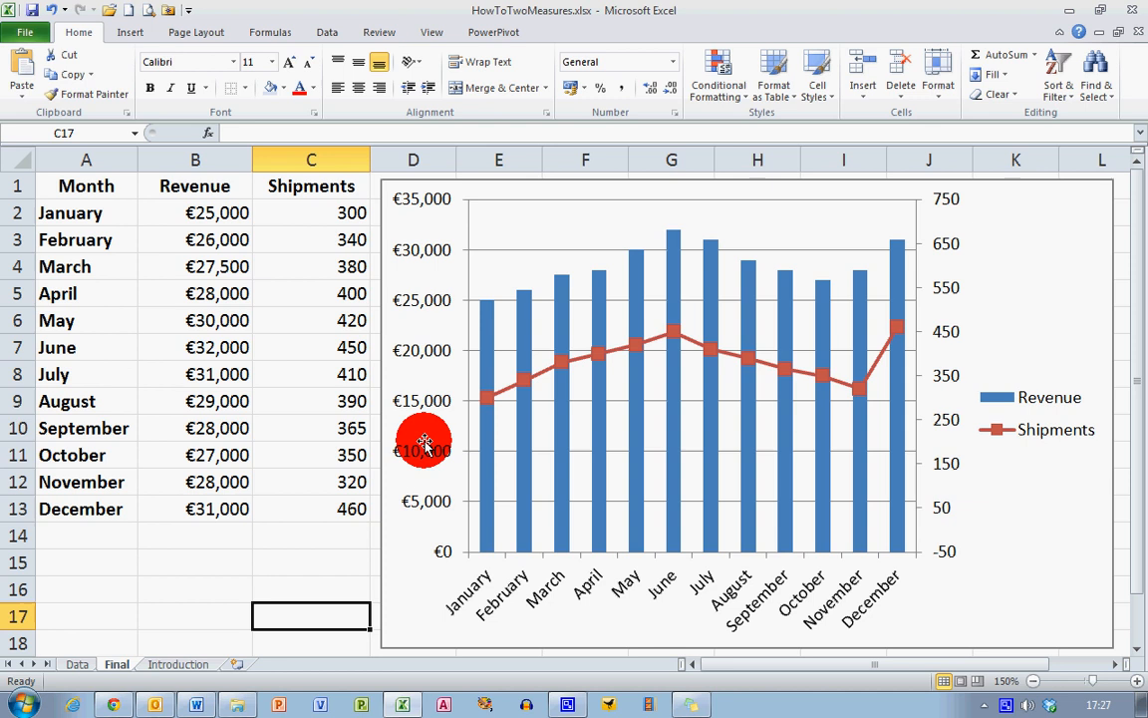
mouse_move(462, 598)
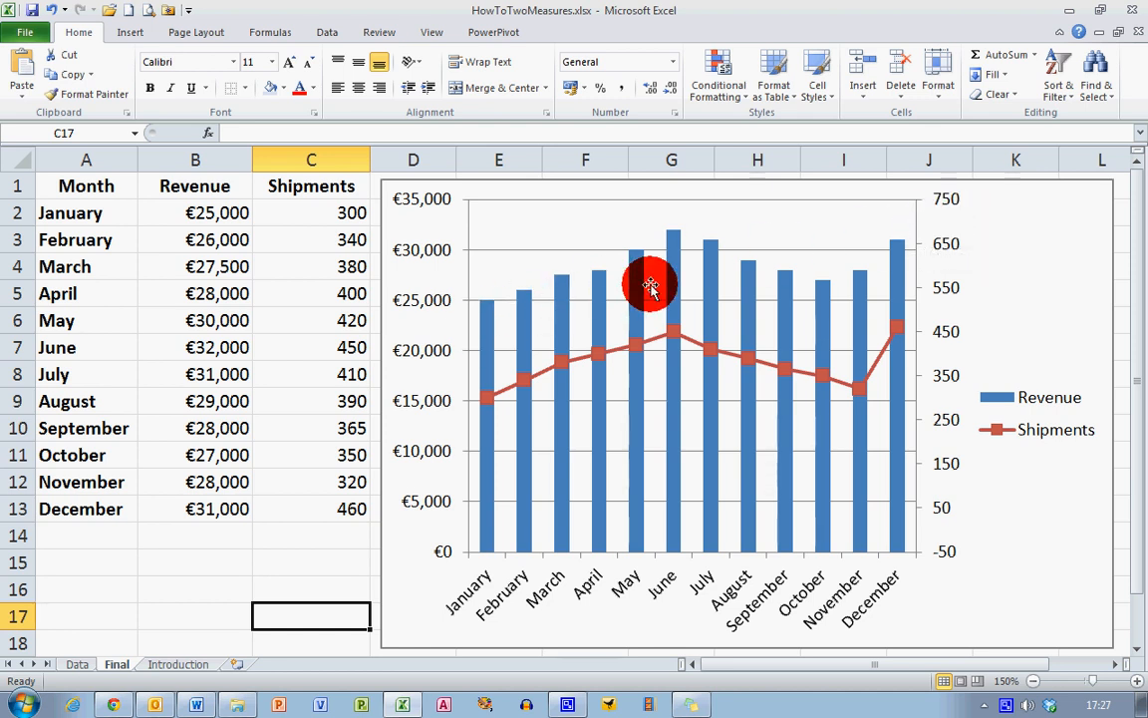
mouse_move(522, 307)
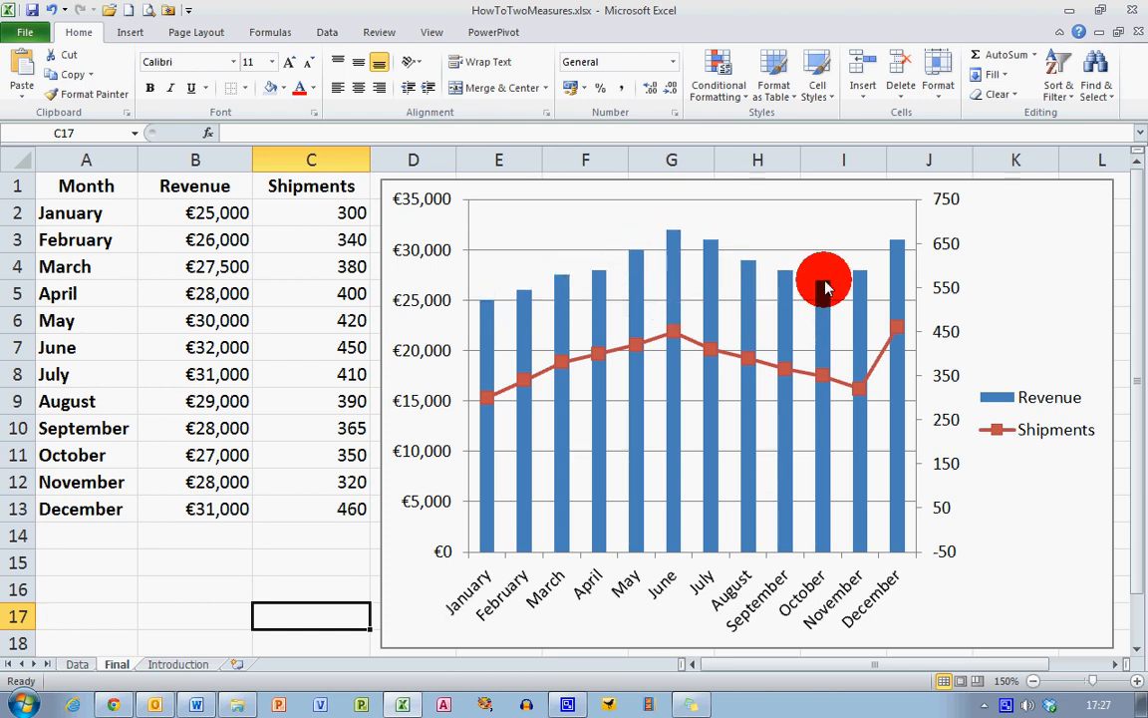
mouse_move(514, 399)
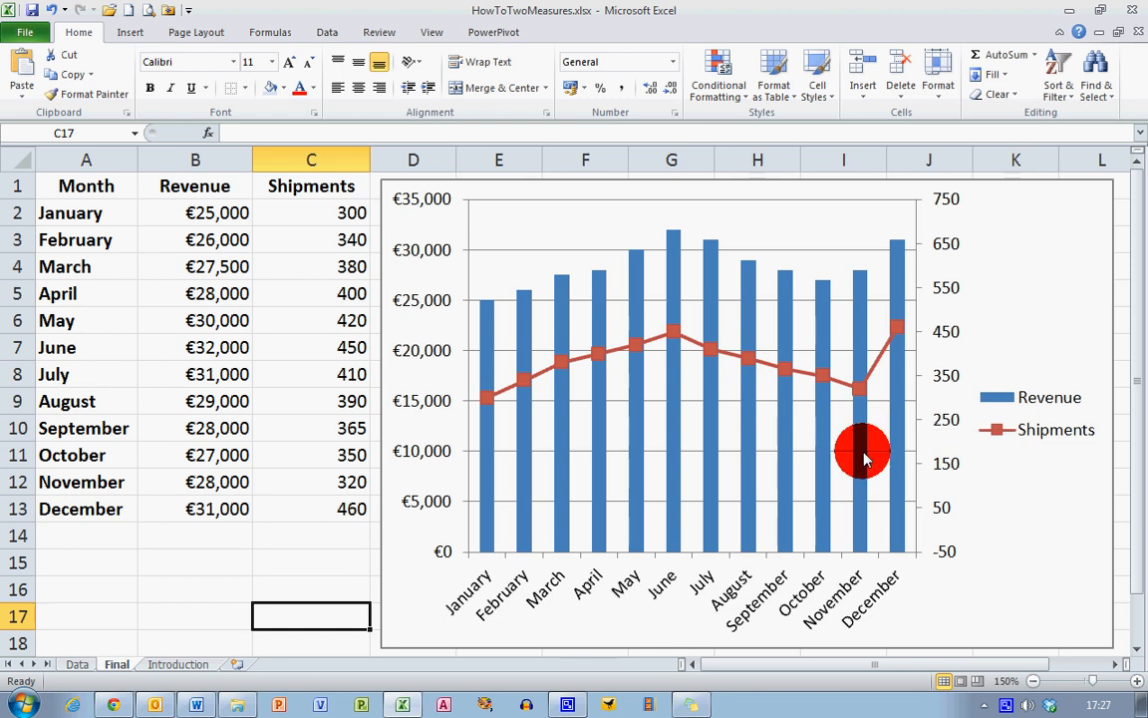
mouse_move(859, 459)
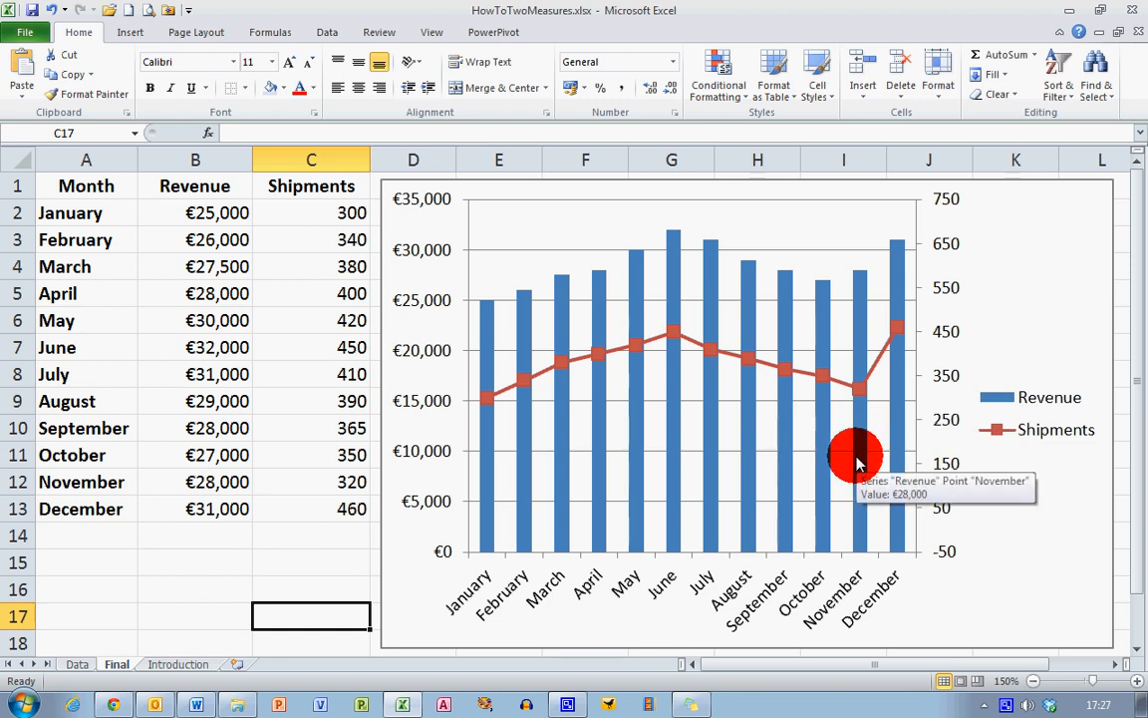
mouse_move(616, 443)
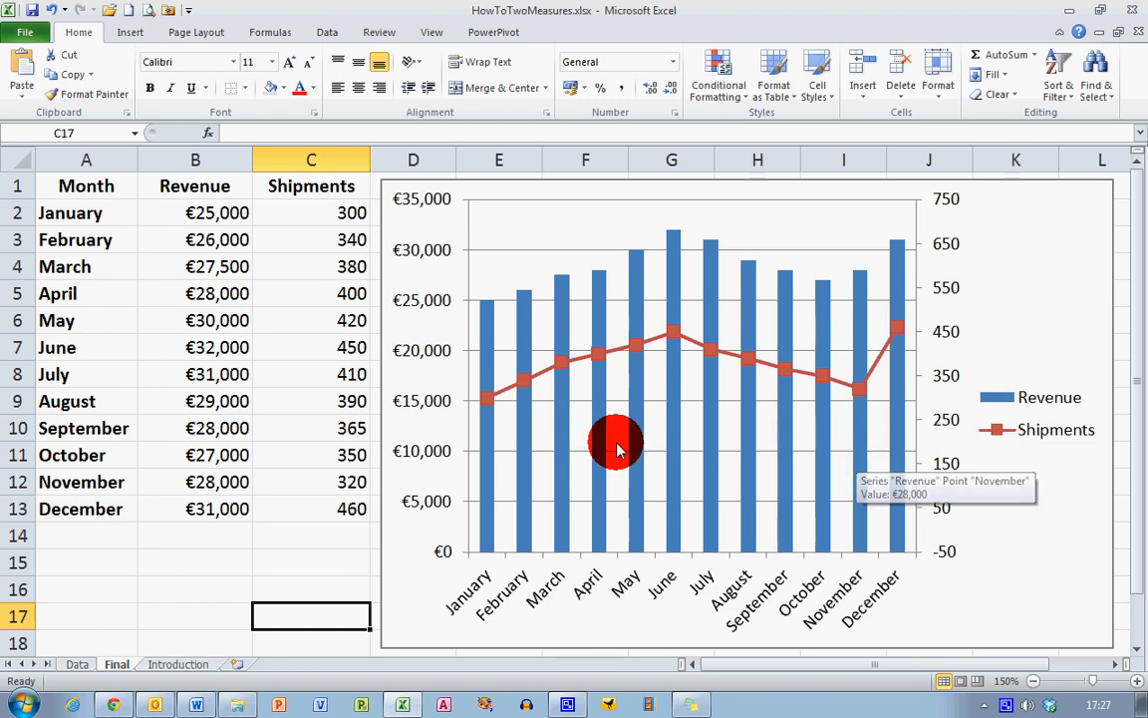
- Switch to the Data sheet holding the month, revenue and shipments table
click(76, 664)
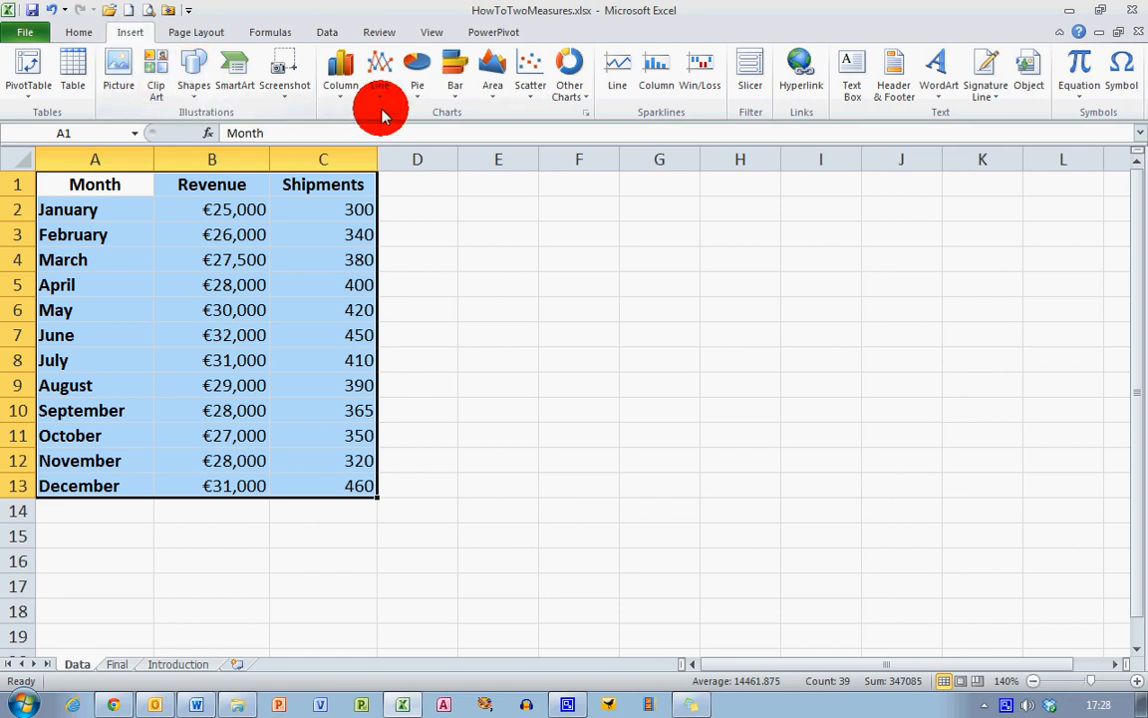
- Insert a 2-D Clustered Column chart from the selected month, revenue and shipments table
click(339, 70)
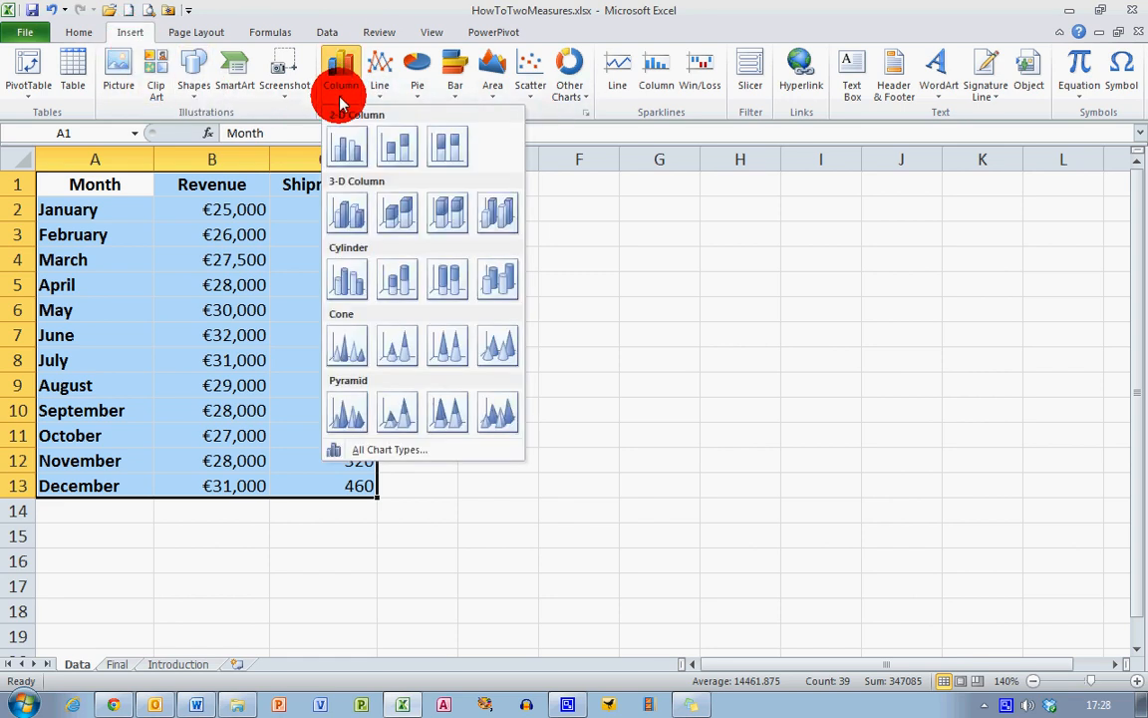
mouse_move(347, 147)
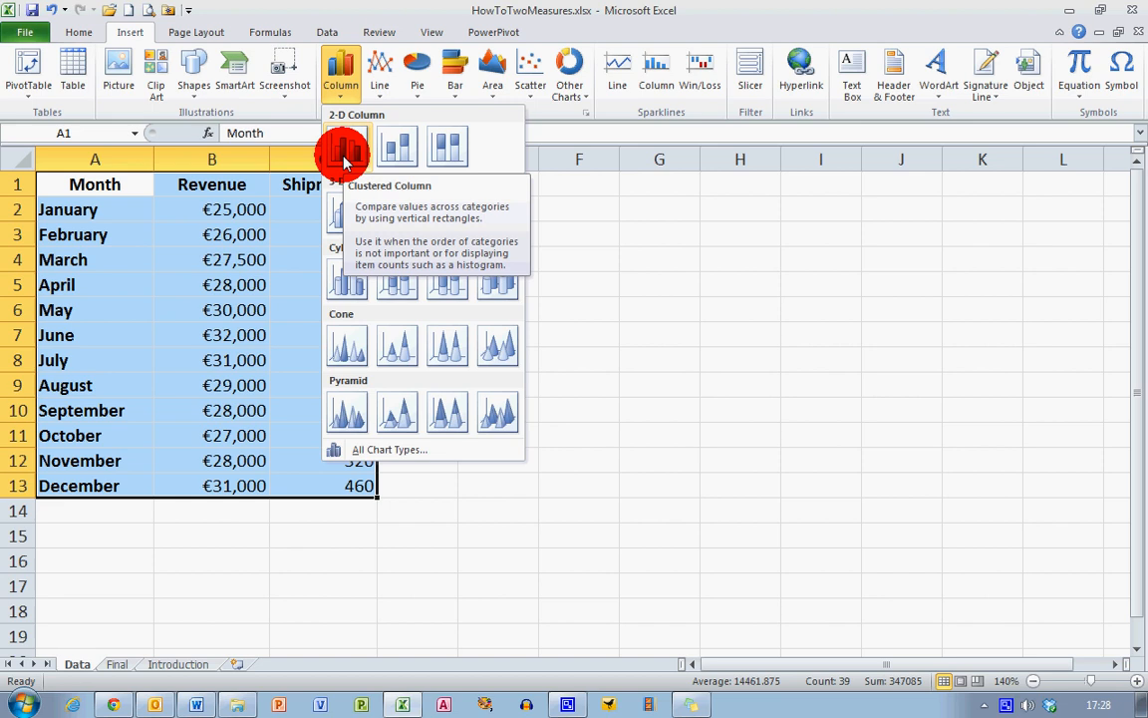
click(347, 147)
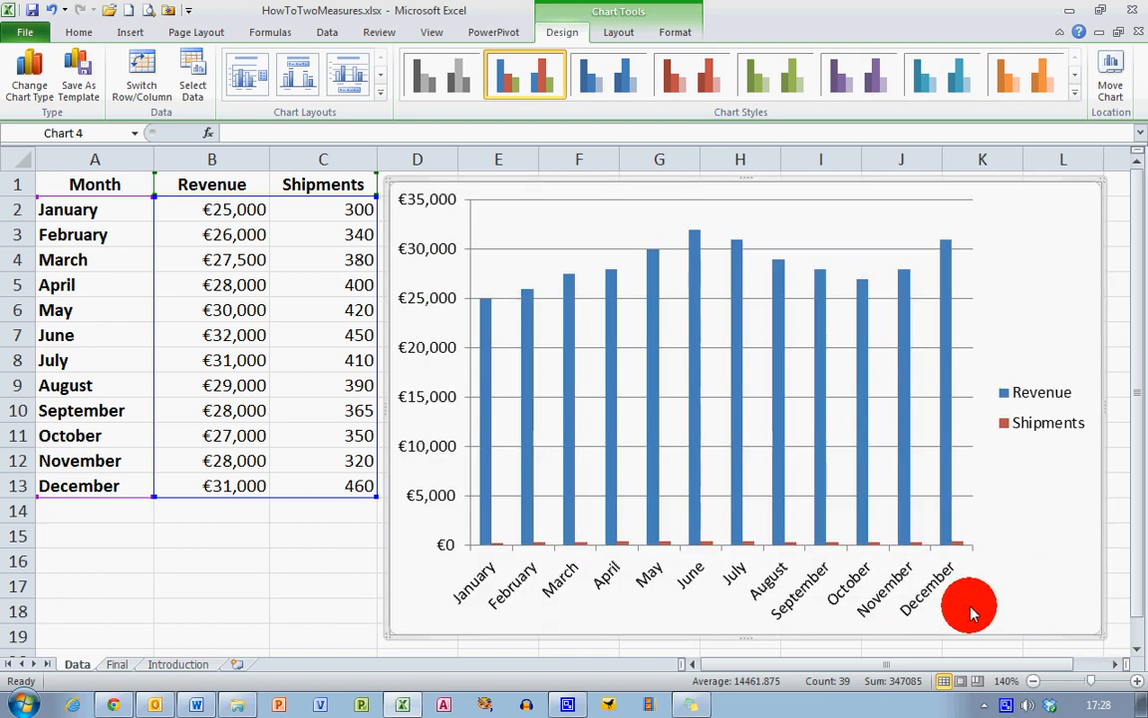
mouse_move(1092, 543)
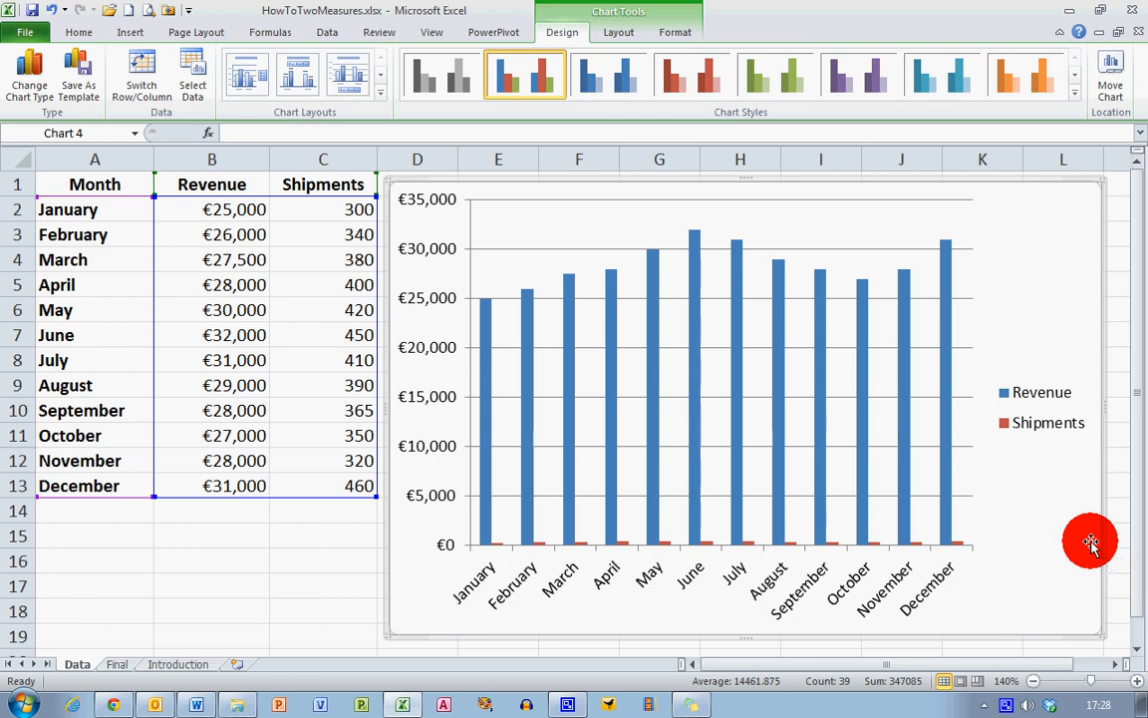
mouse_move(1092, 542)
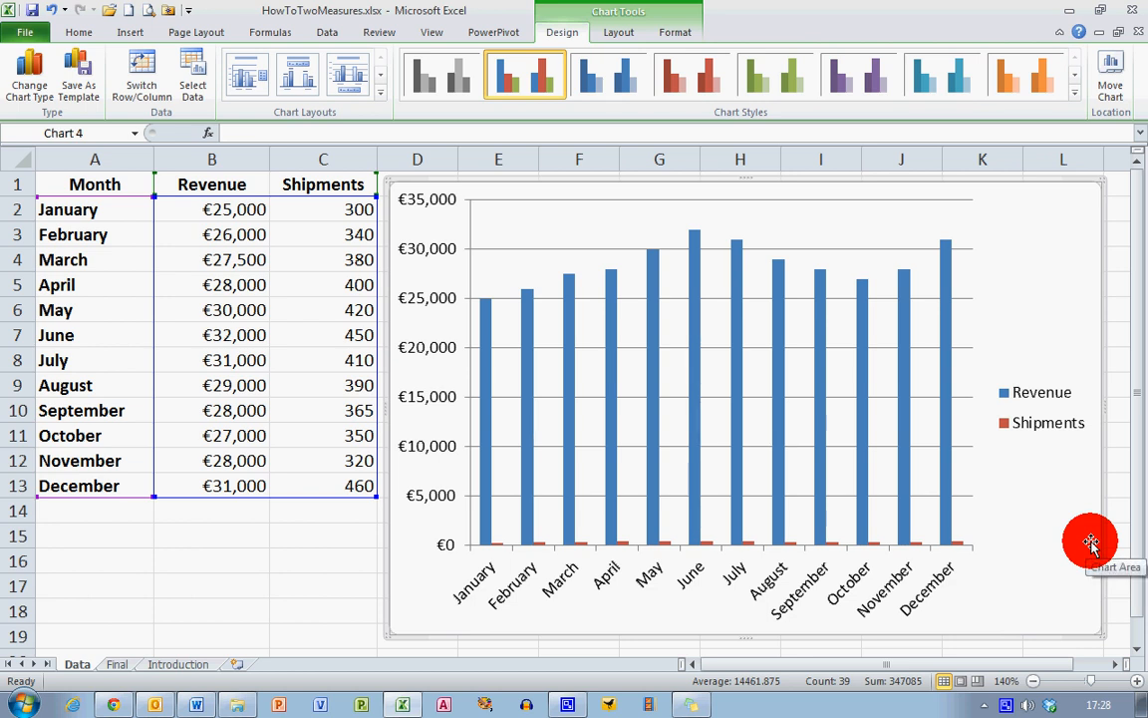
mouse_move(626, 279)
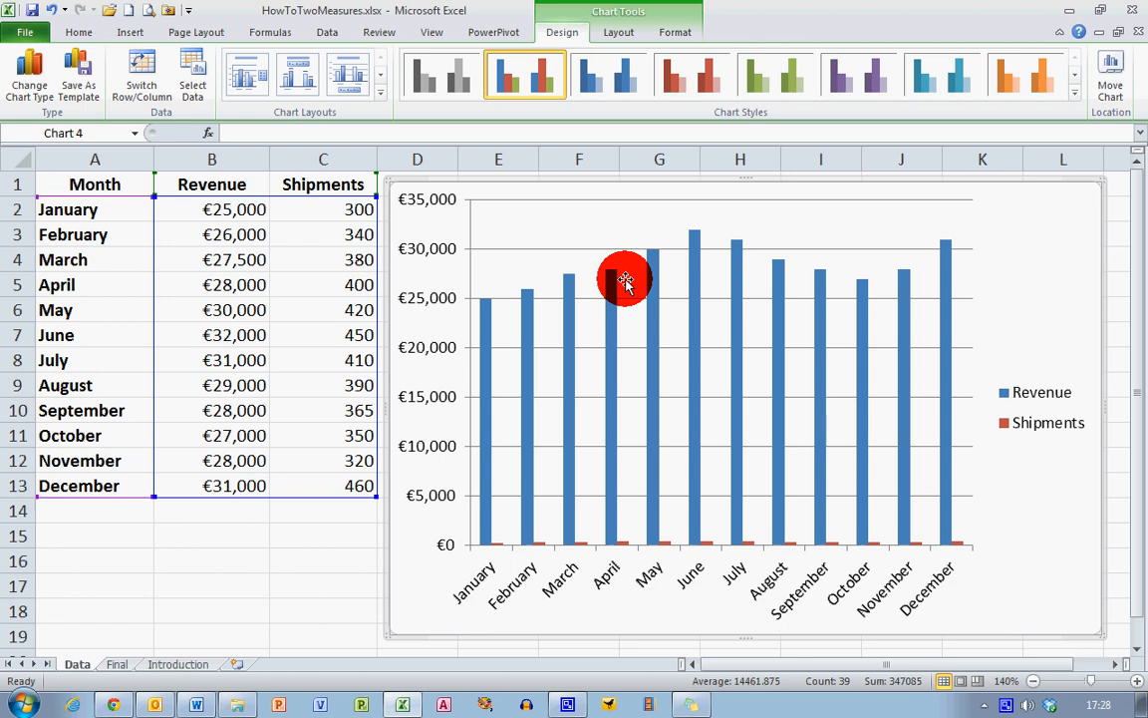
mouse_move(807, 272)
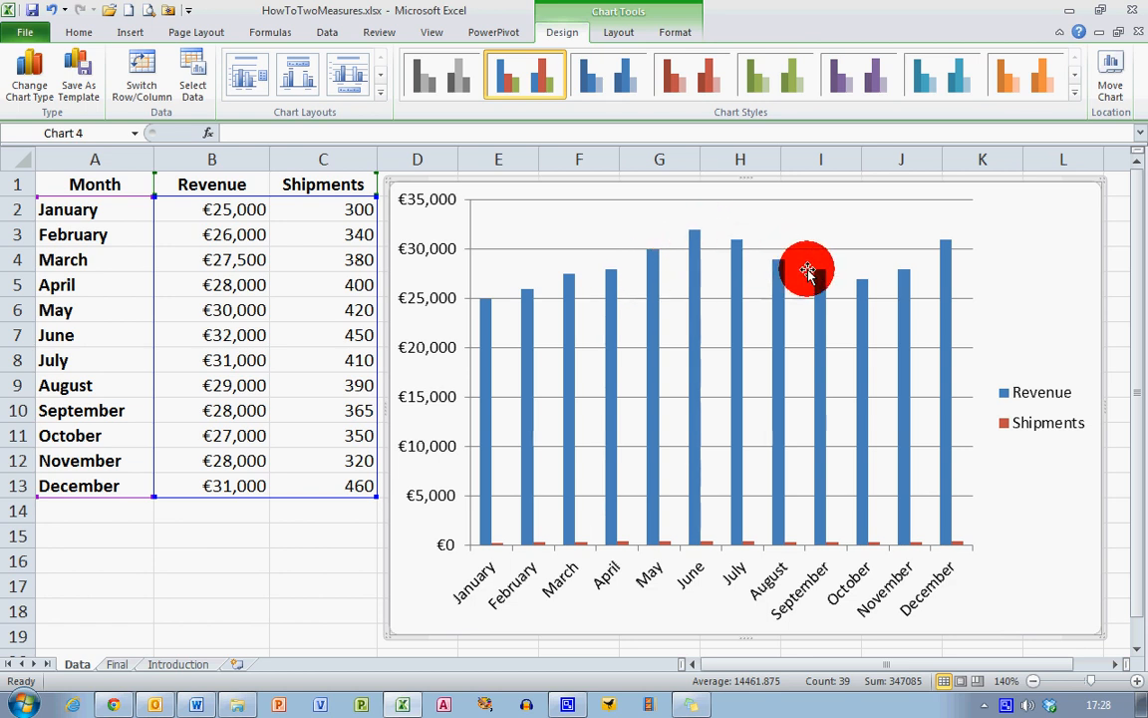
mouse_move(660, 379)
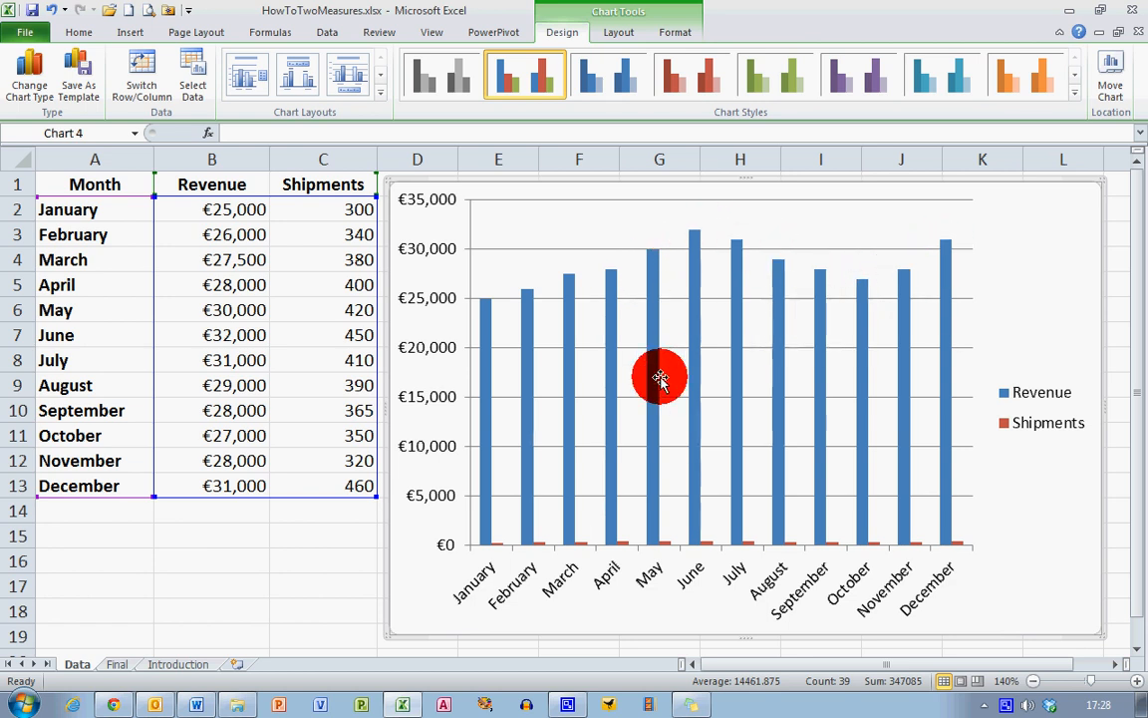
mouse_move(556, 434)
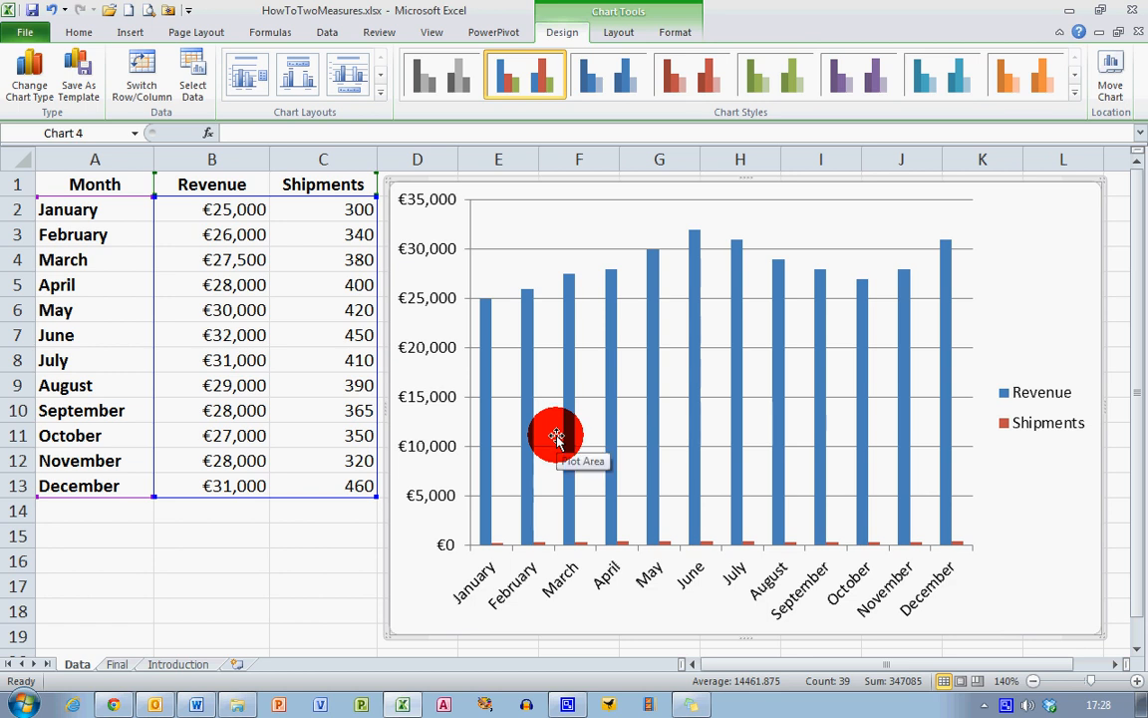
mouse_move(610, 555)
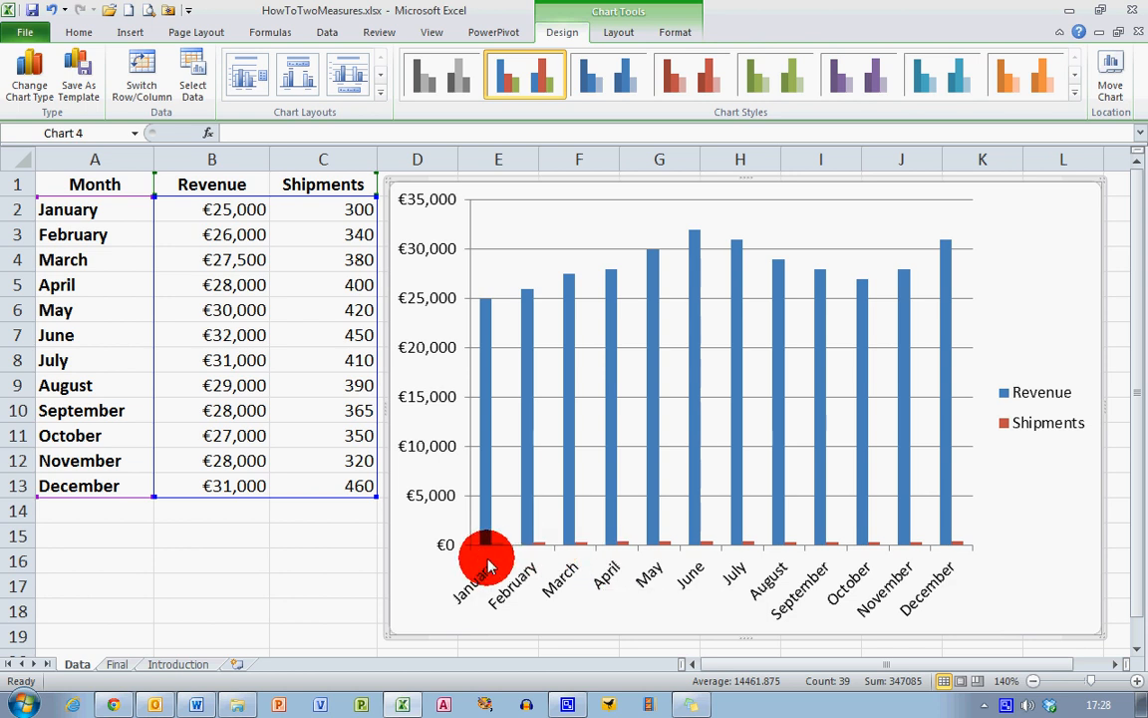
mouse_move(606, 546)
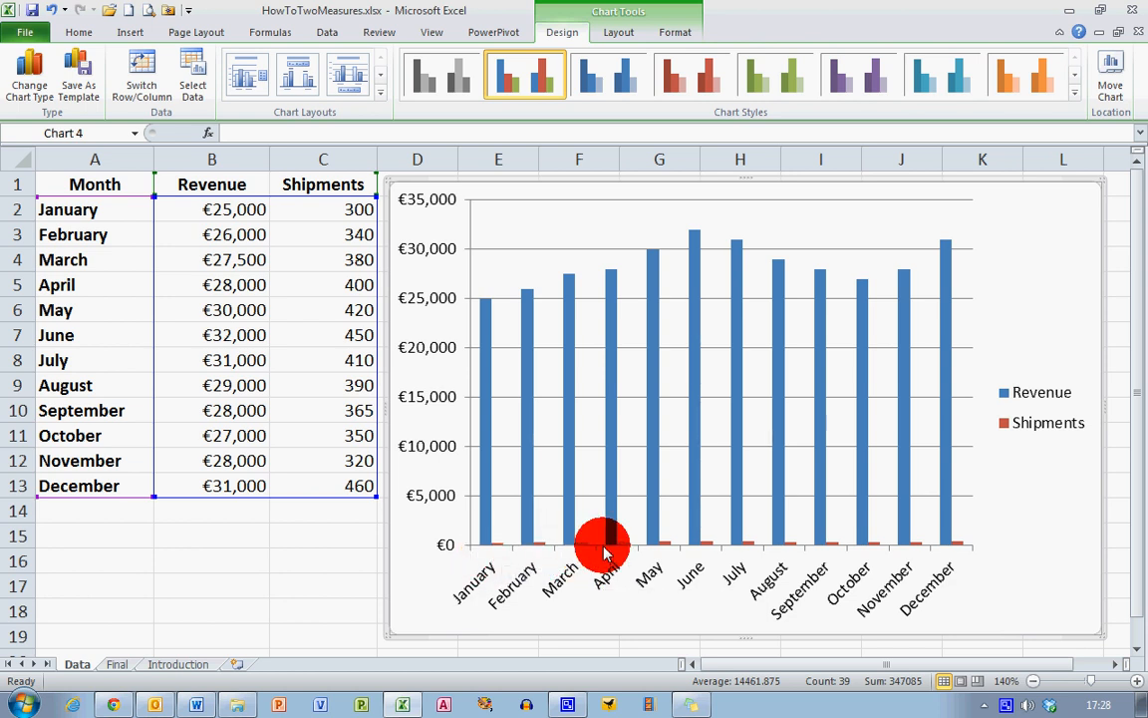
mouse_move(901, 558)
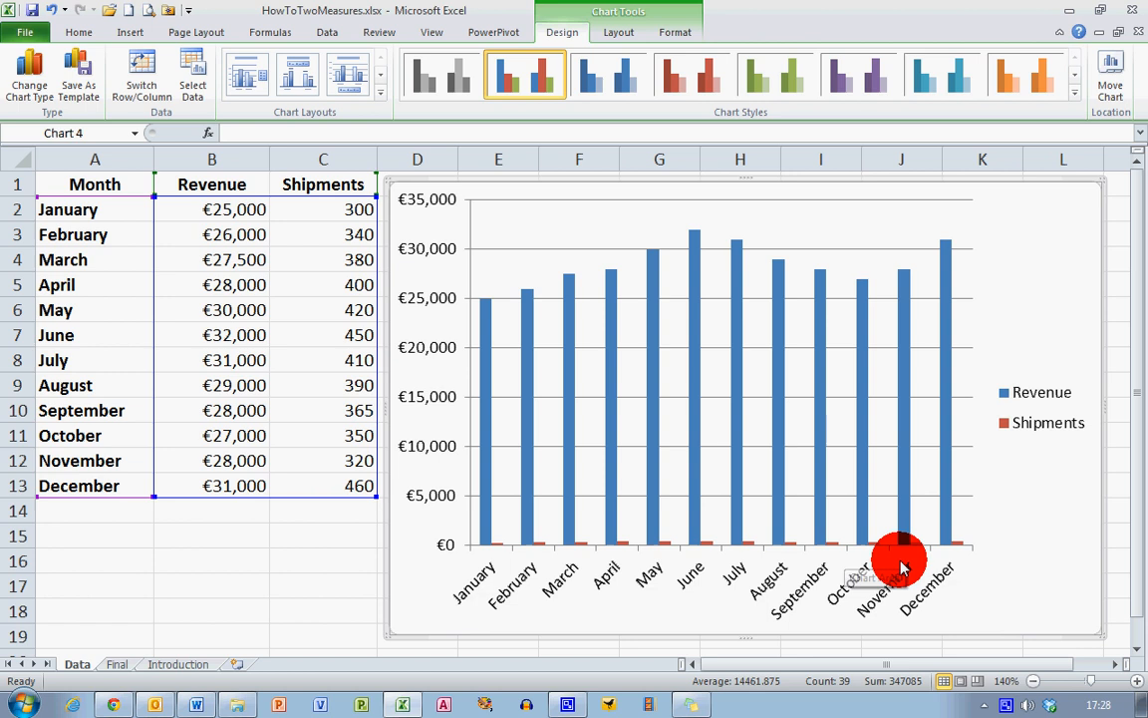
mouse_move(933, 548)
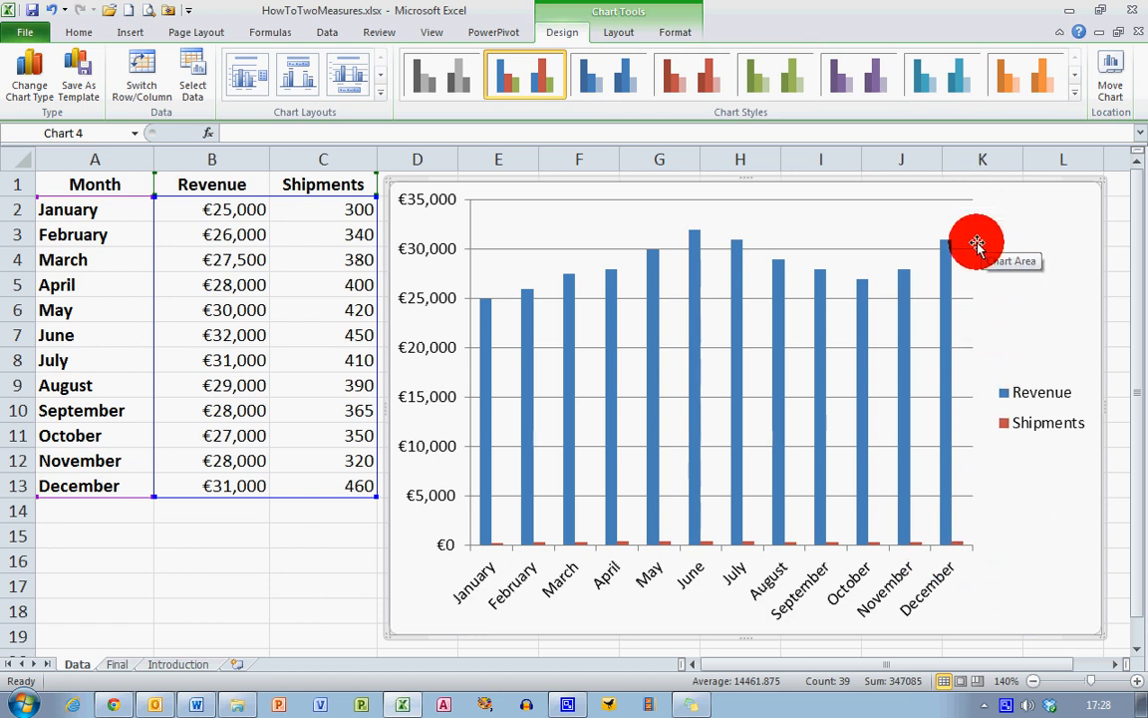
mouse_move(985, 527)
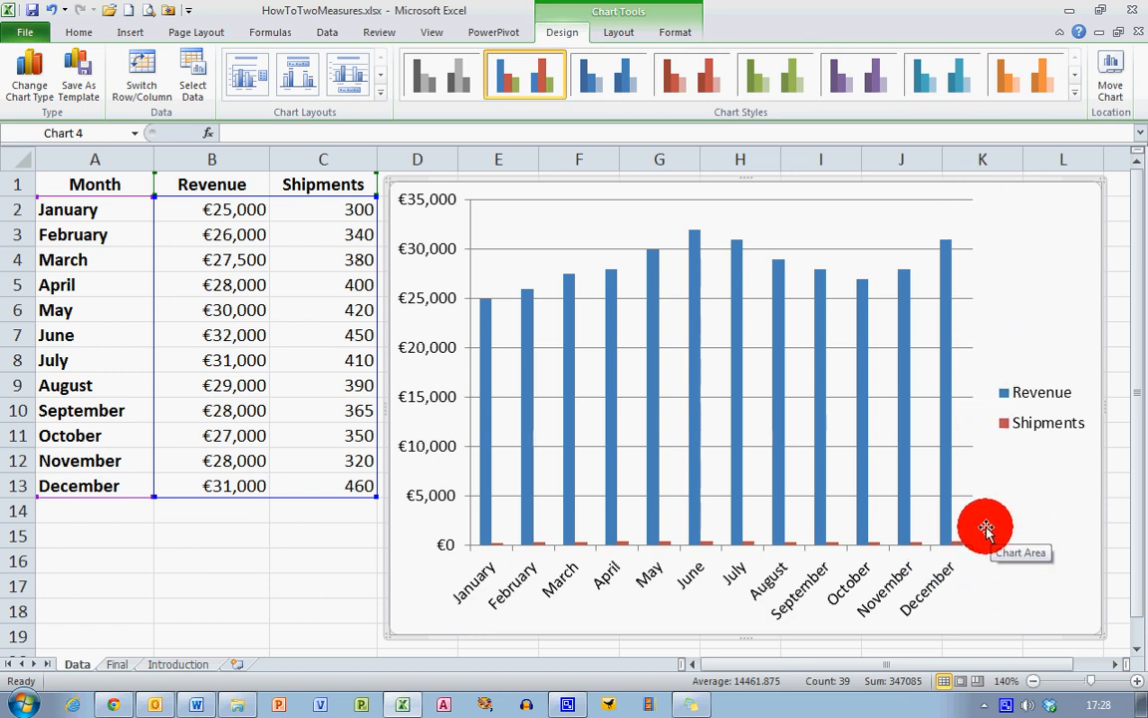
mouse_move(708, 542)
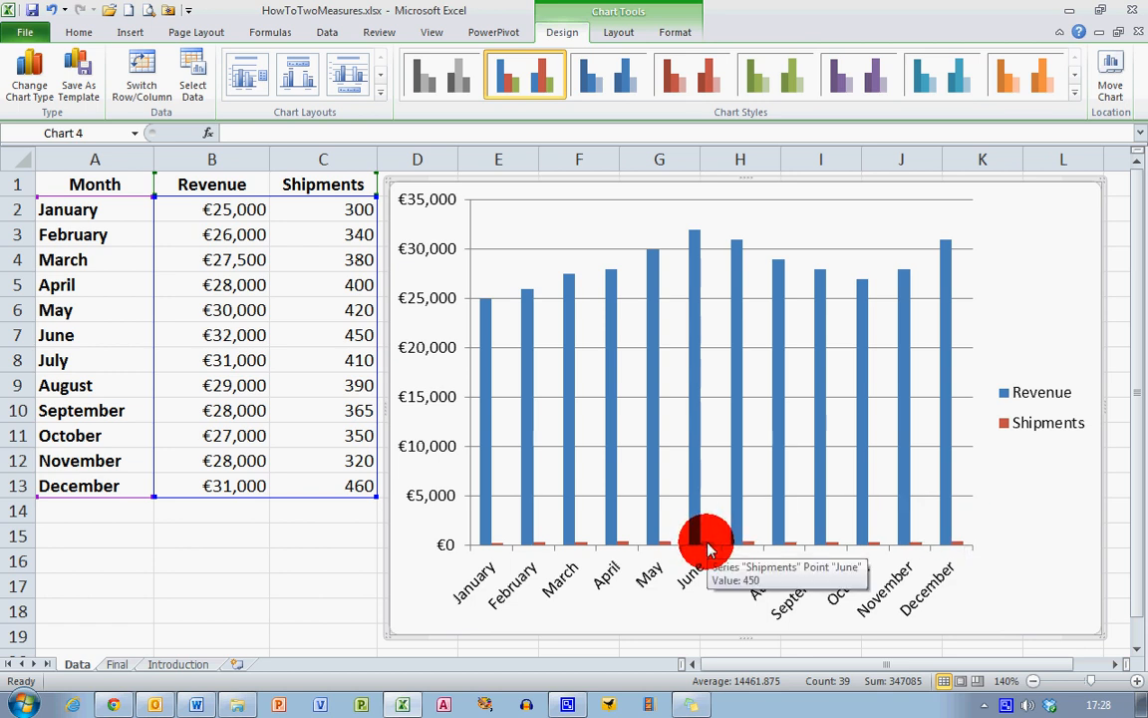
- Plot the Shipments series on a secondary axis via Format Data Series
click(707, 542)
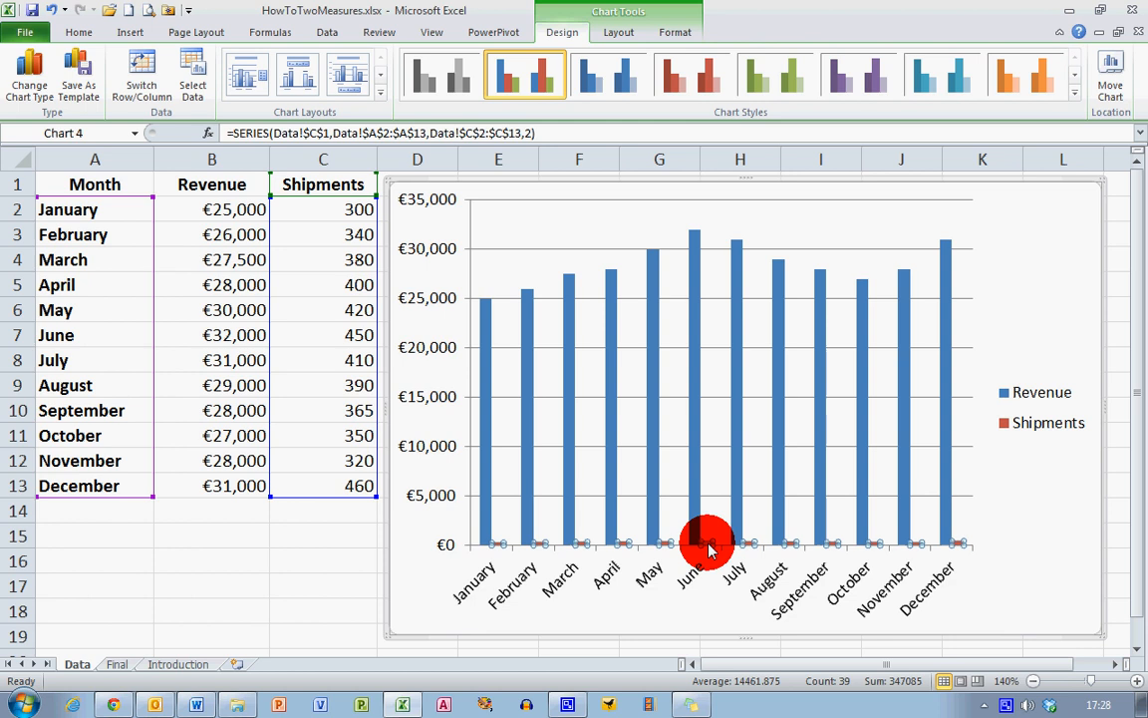
right_click(708, 542)
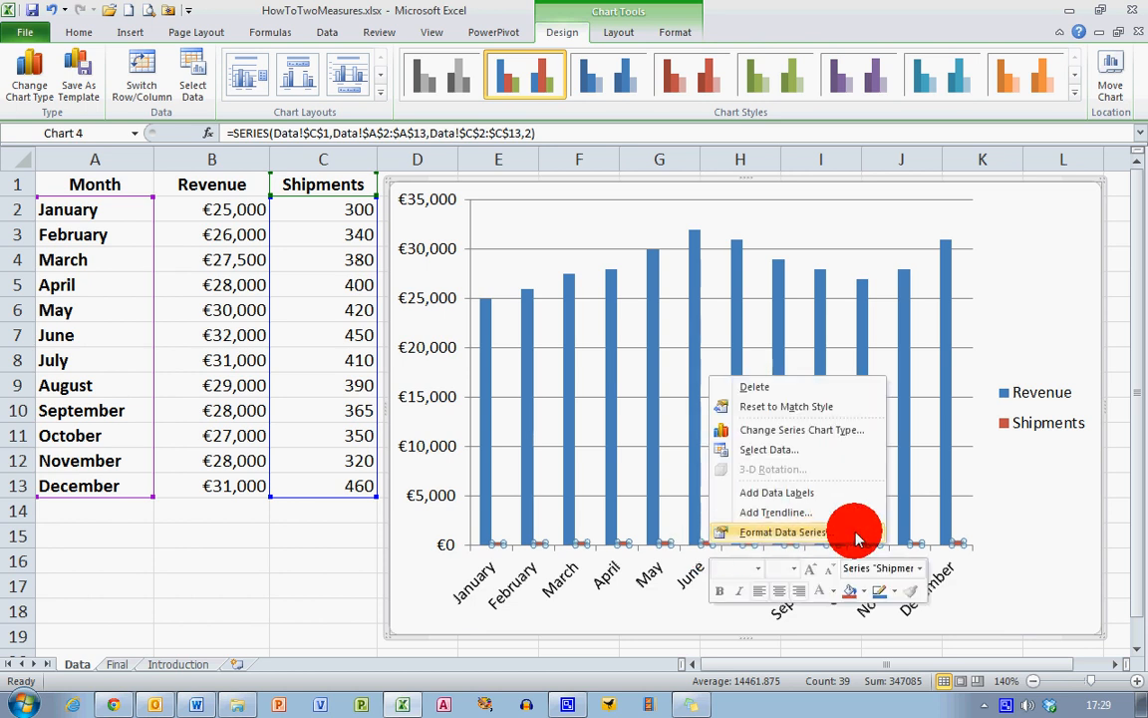
click(781, 530)
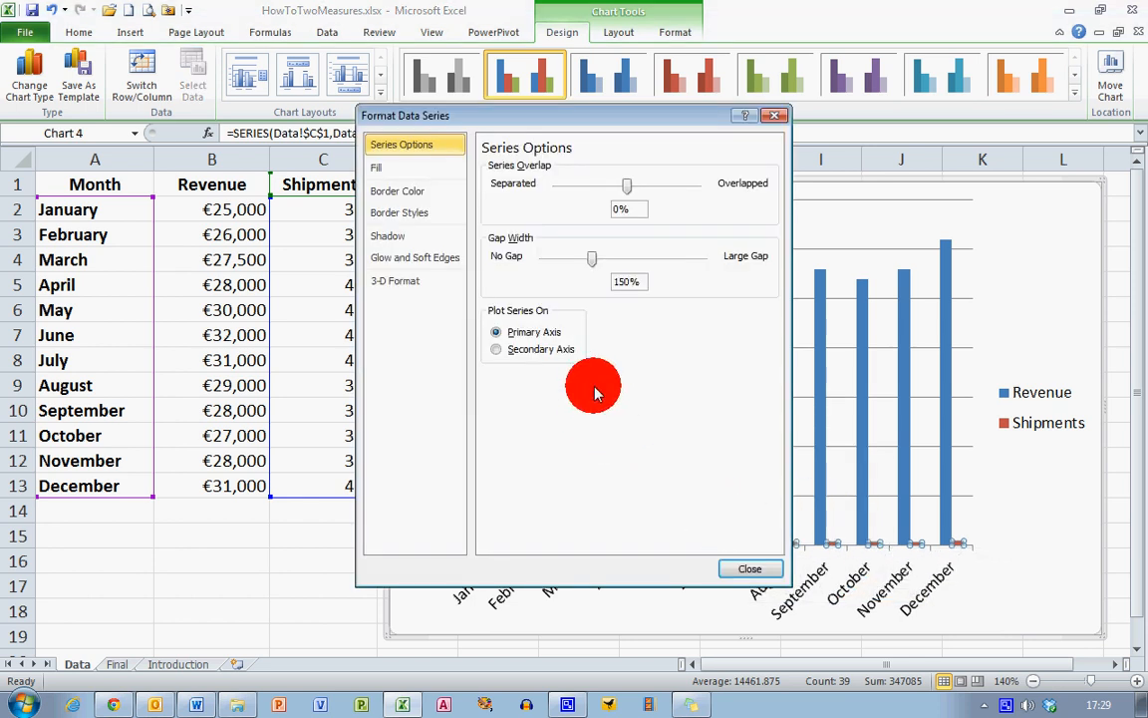
mouse_move(626, 377)
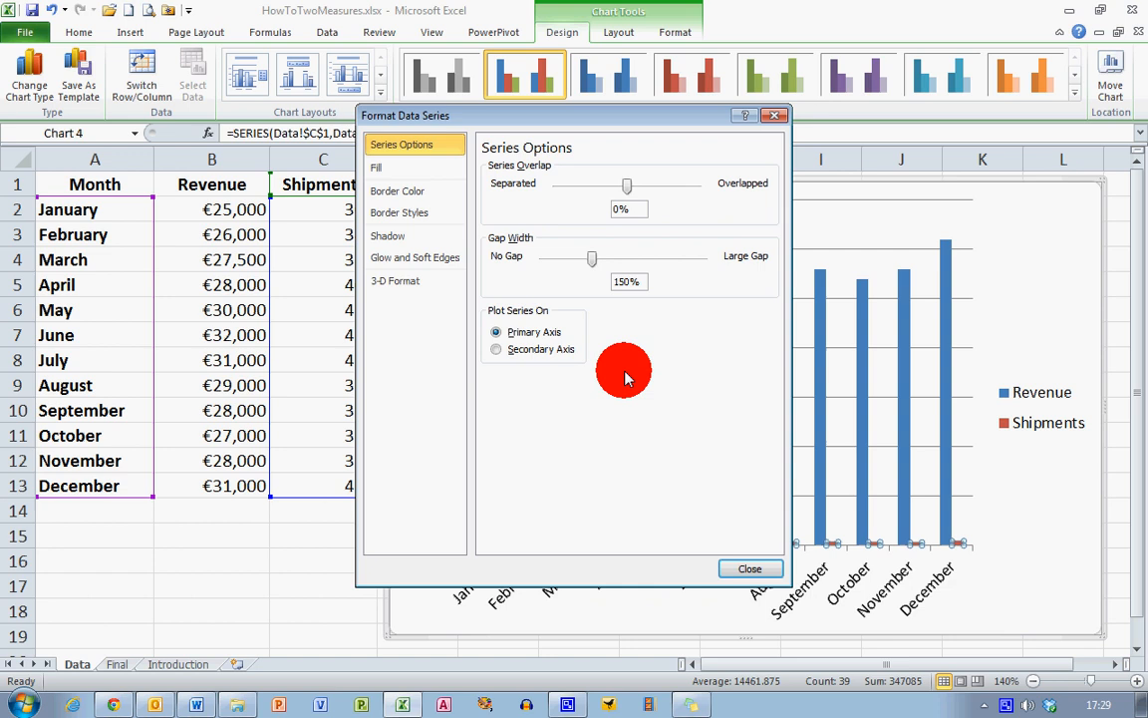
mouse_move(626, 333)
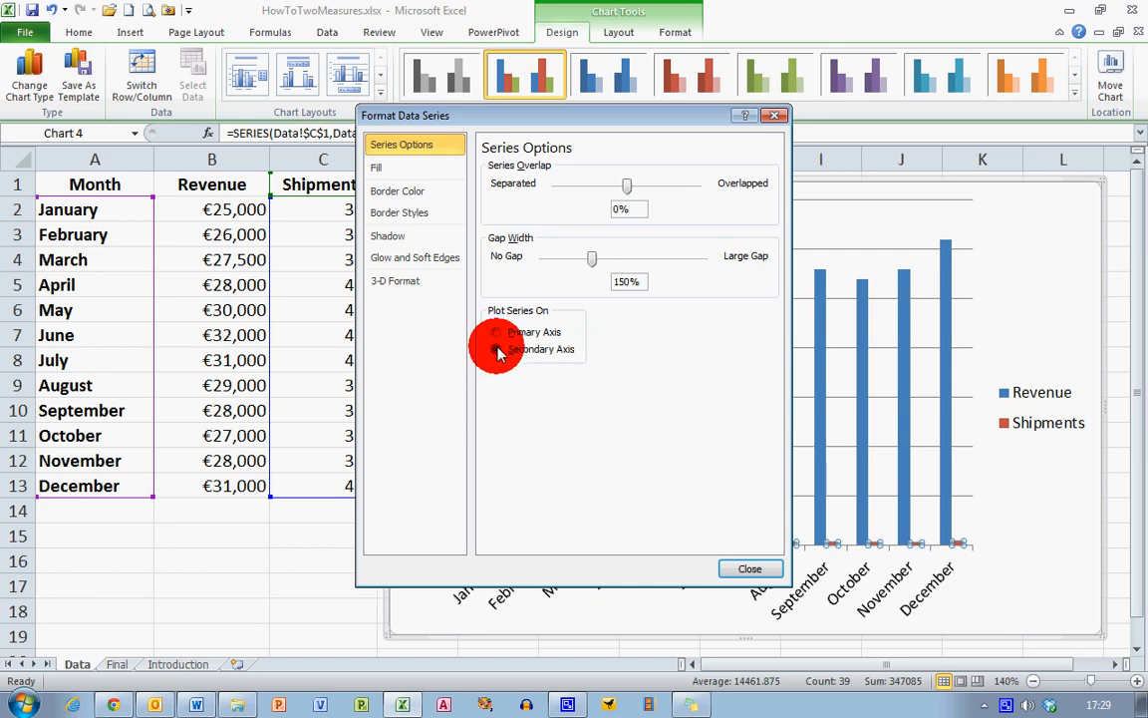
click(497, 349)
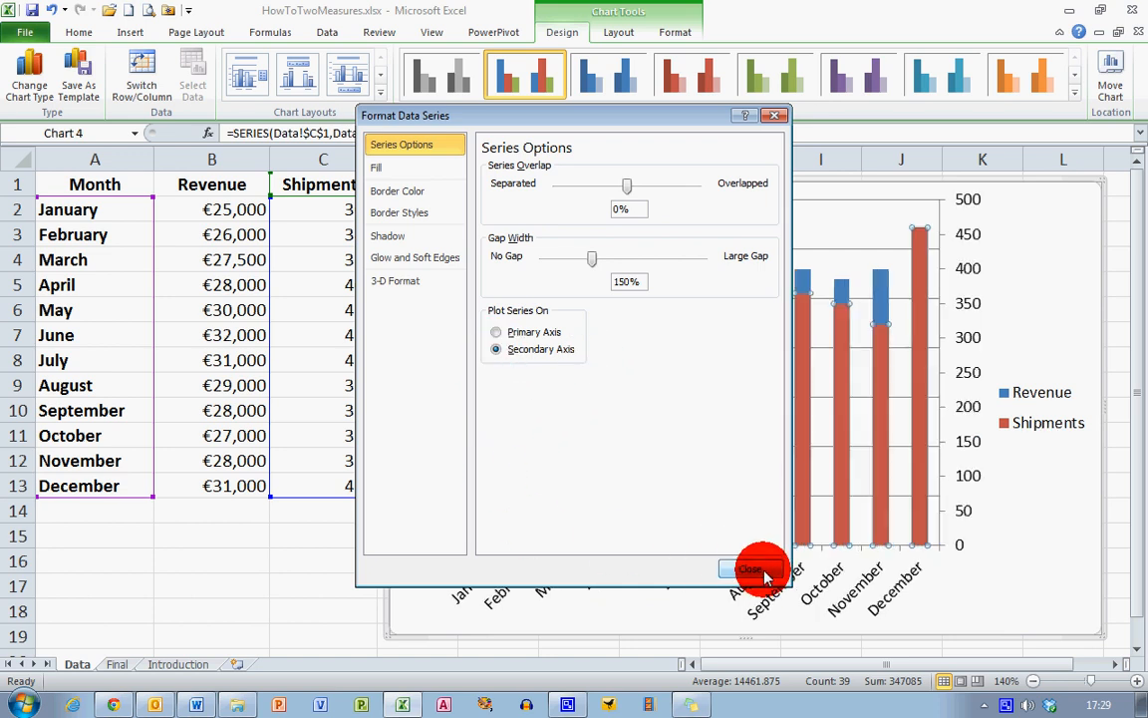
click(747, 568)
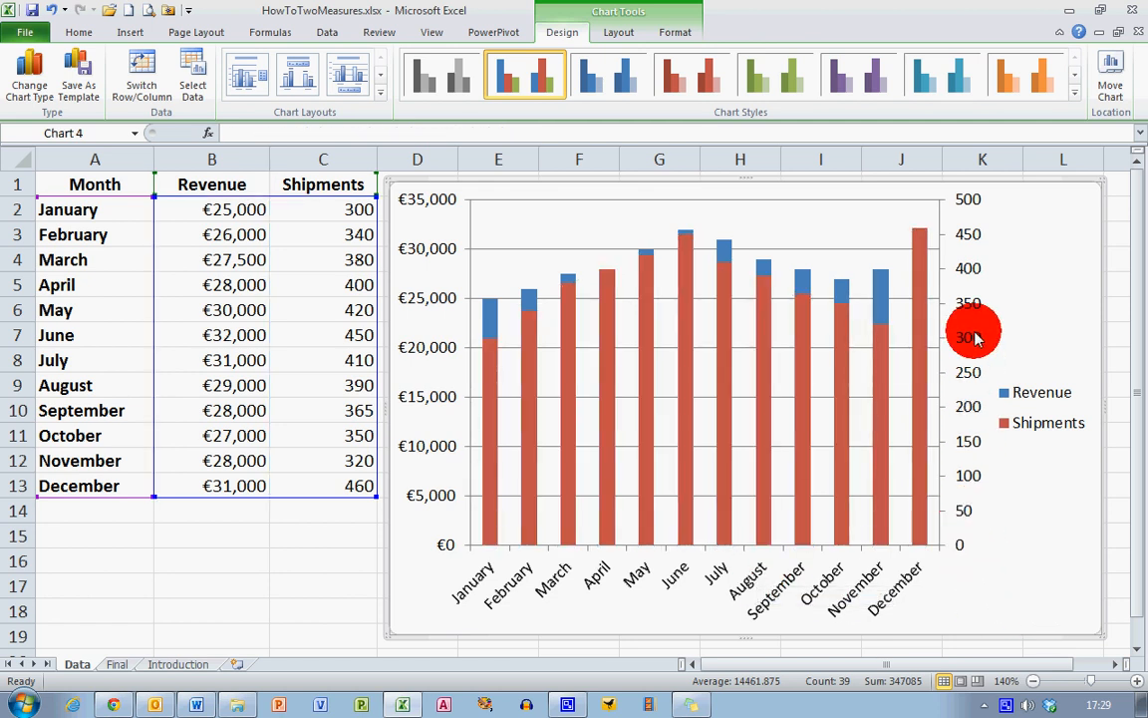
mouse_move(969, 303)
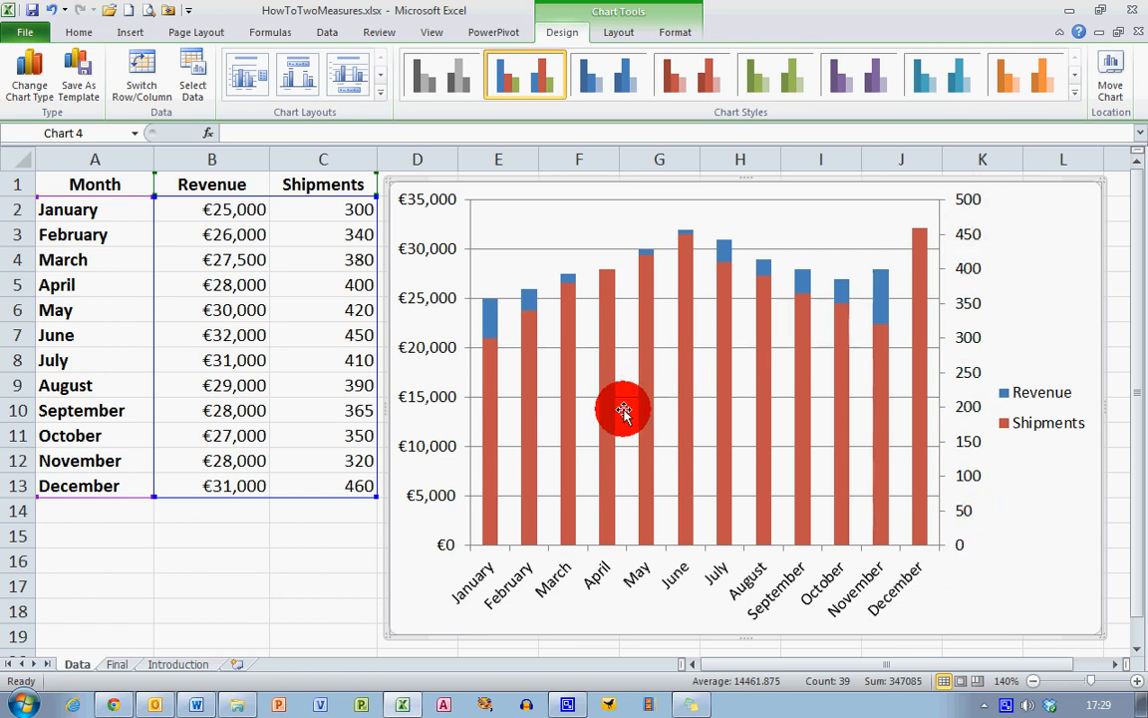
mouse_move(494, 438)
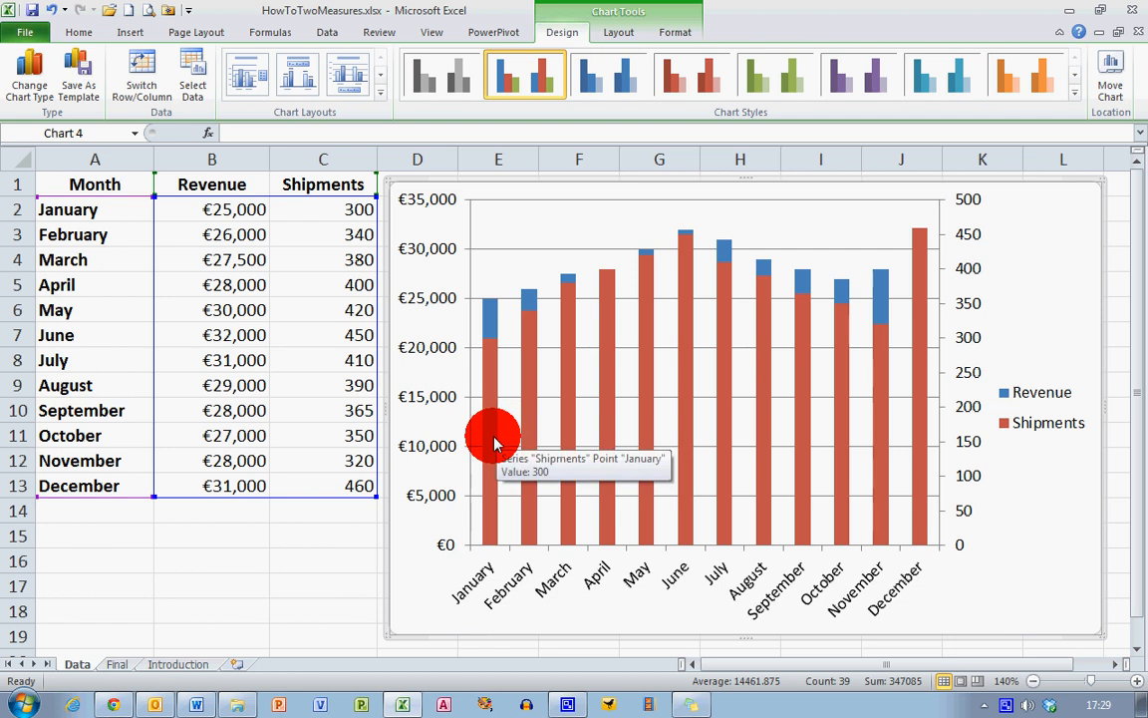
mouse_move(528, 435)
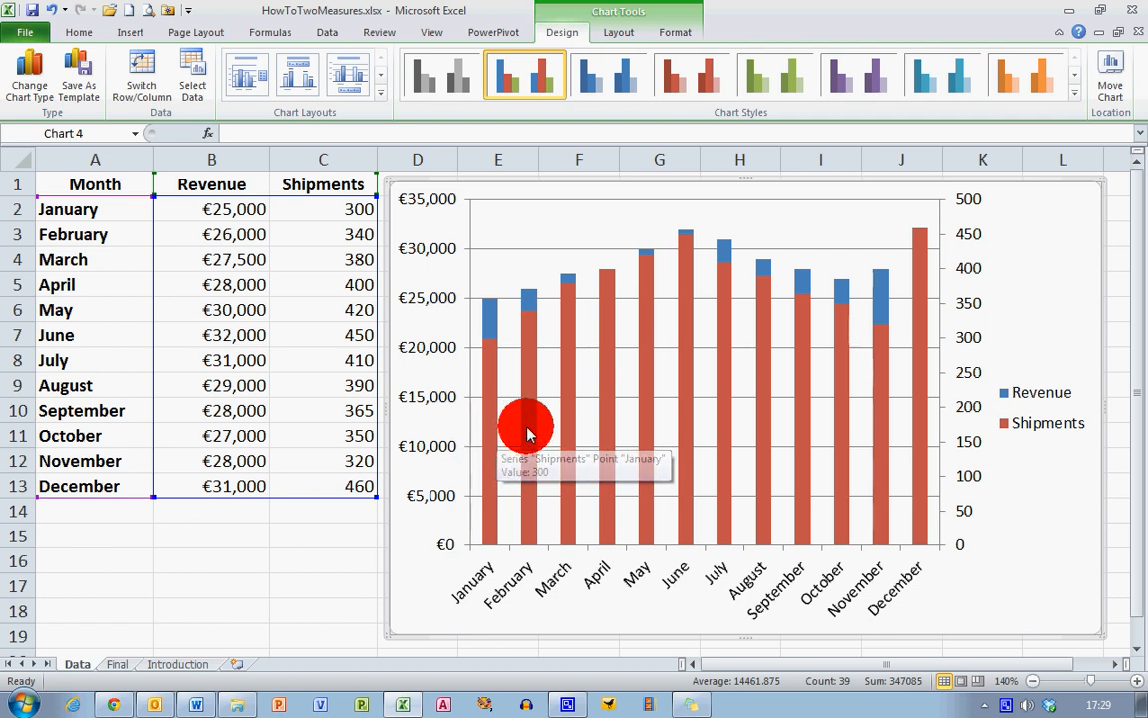
mouse_move(921, 429)
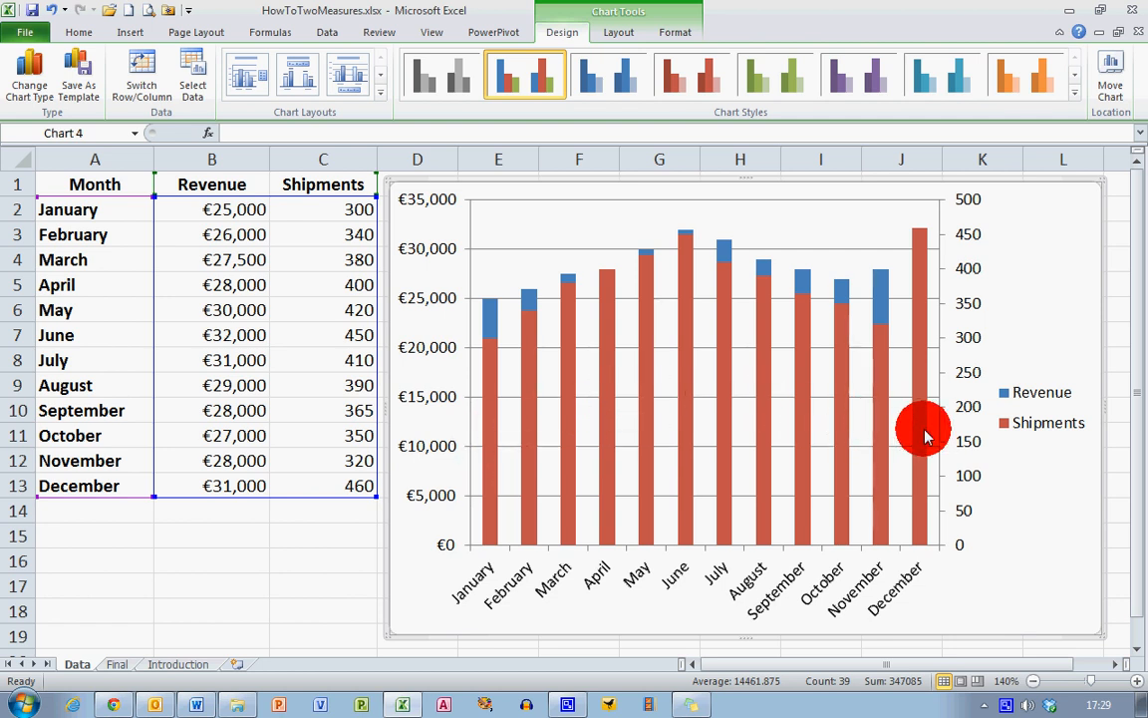
mouse_move(921, 429)
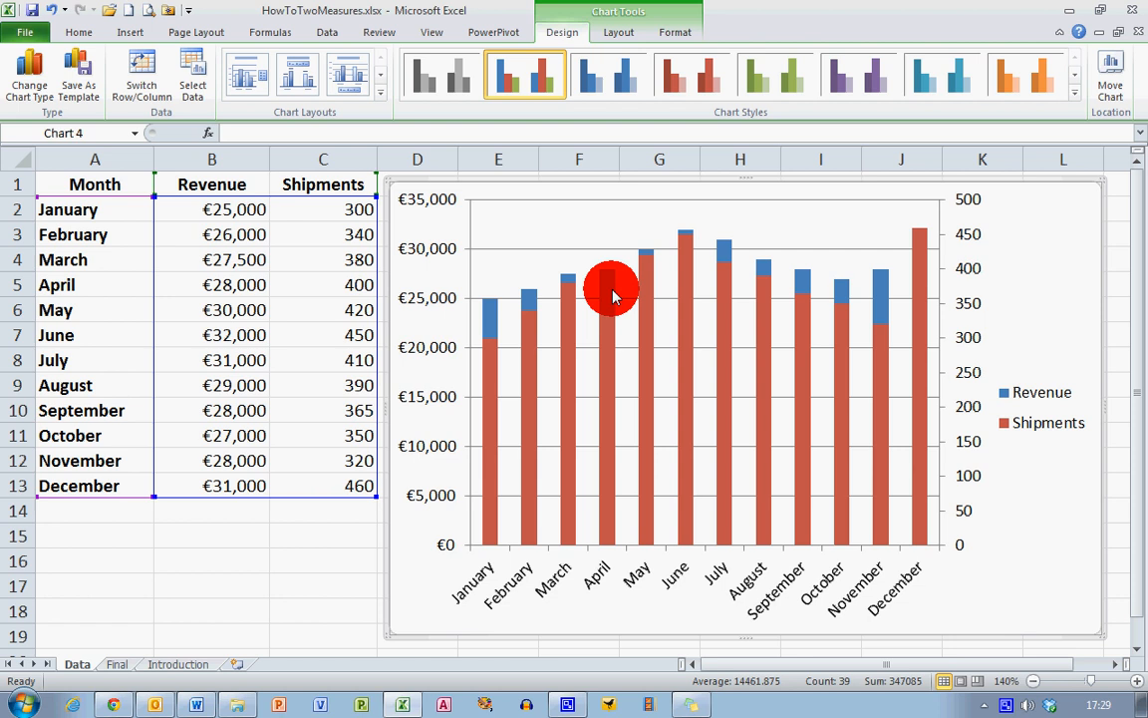
mouse_move(614, 299)
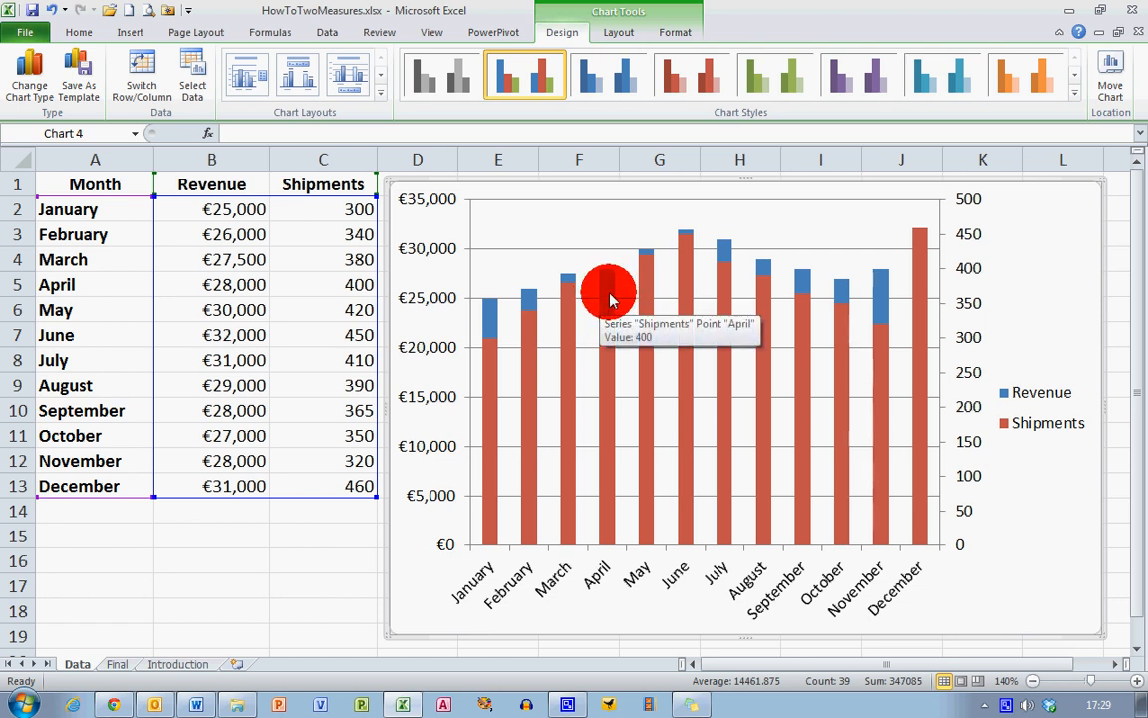
mouse_move(917, 337)
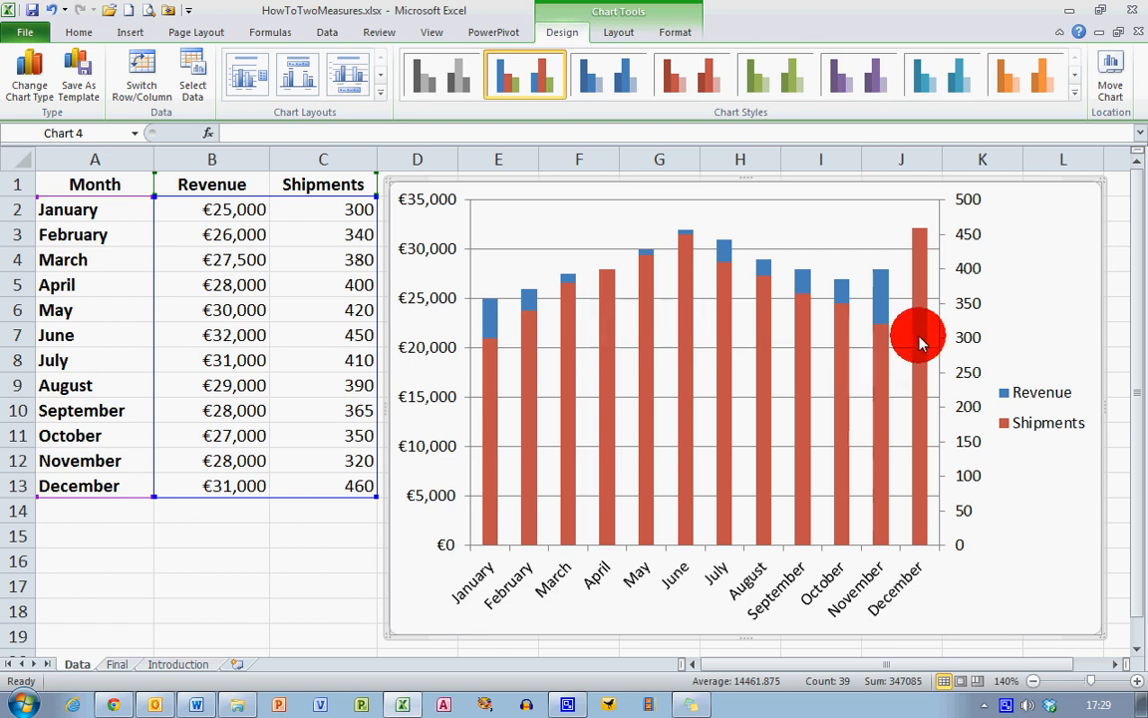
mouse_move(602, 421)
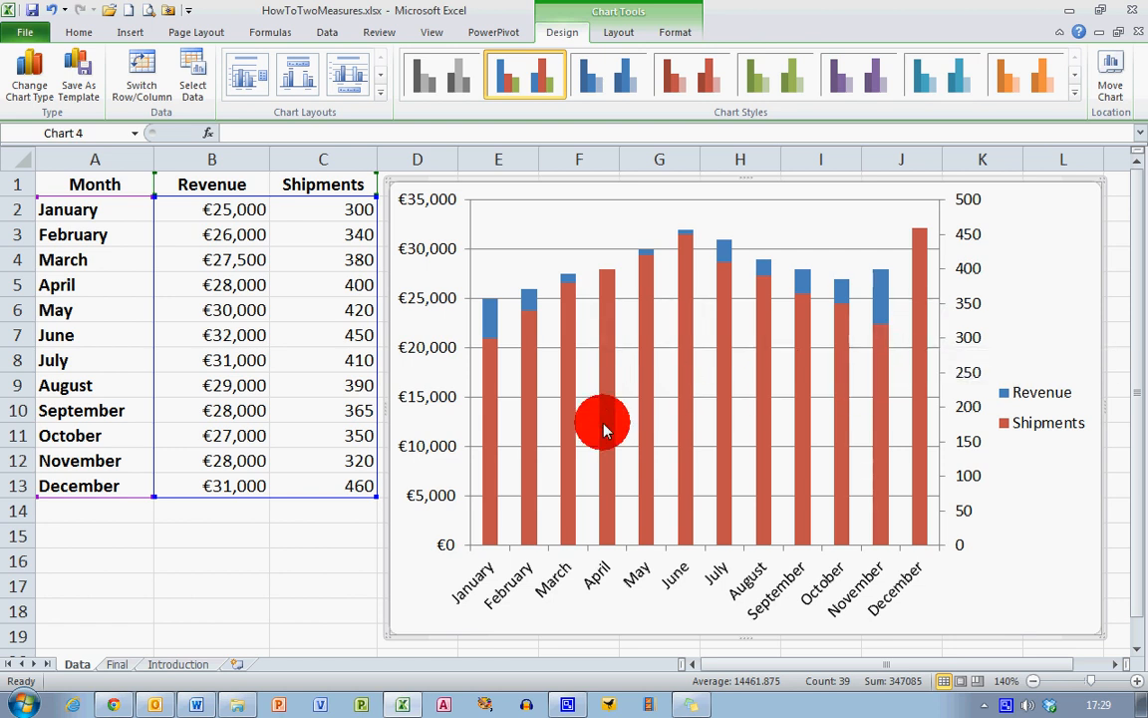
mouse_move(598, 429)
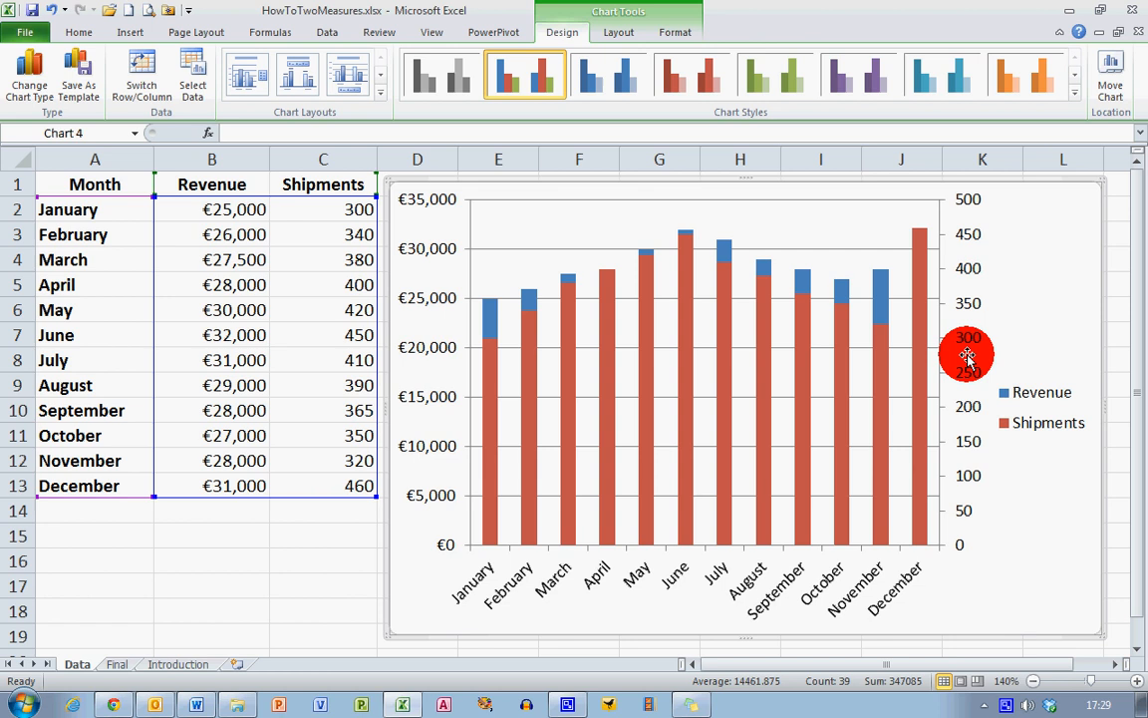
- Fix the secondary Shipments axis maximum at 800 via Format Axis
click(967, 355)
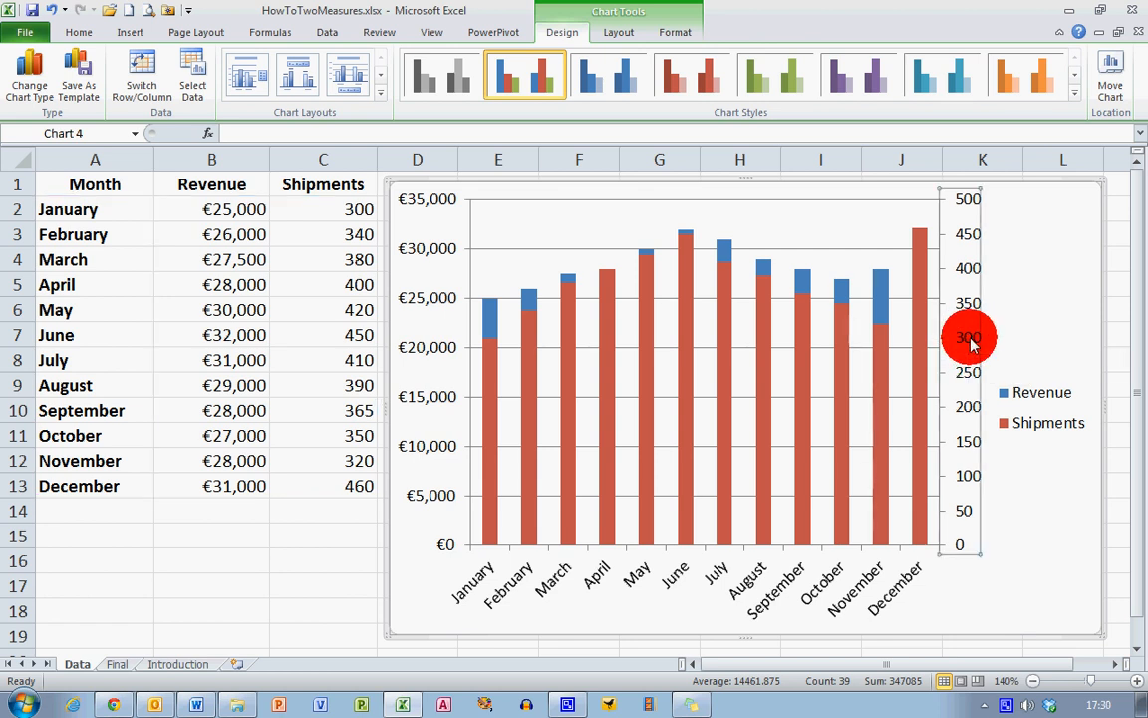
right_click(967, 337)
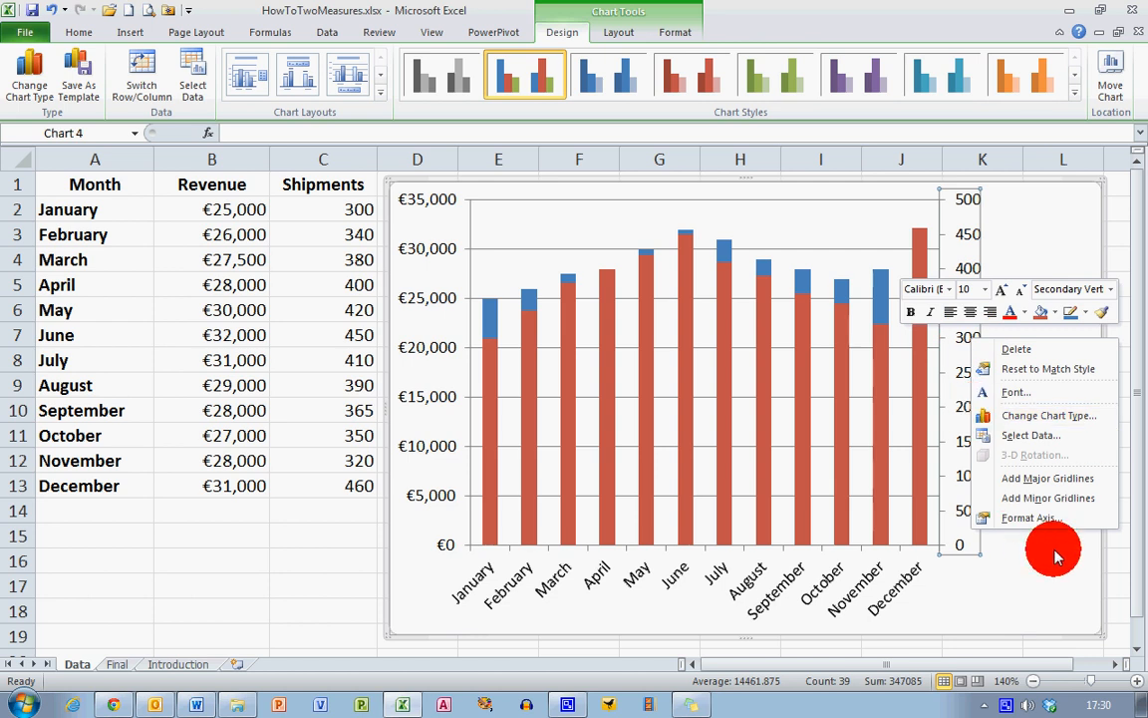
click(1029, 519)
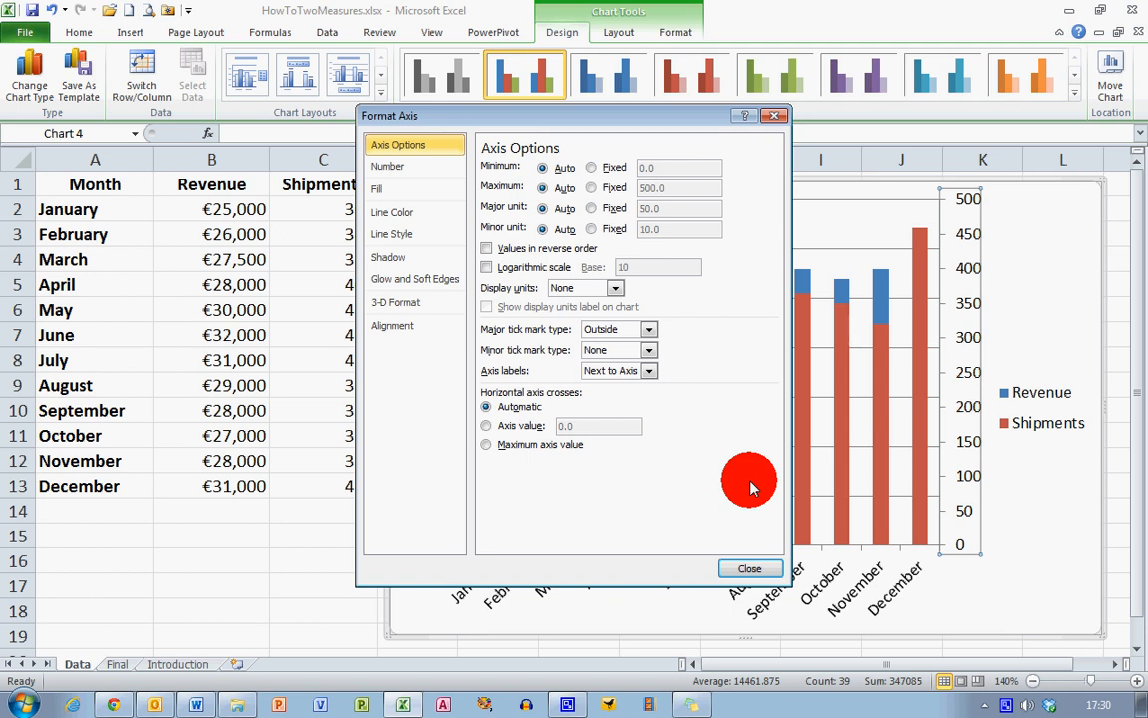
mouse_move(602, 203)
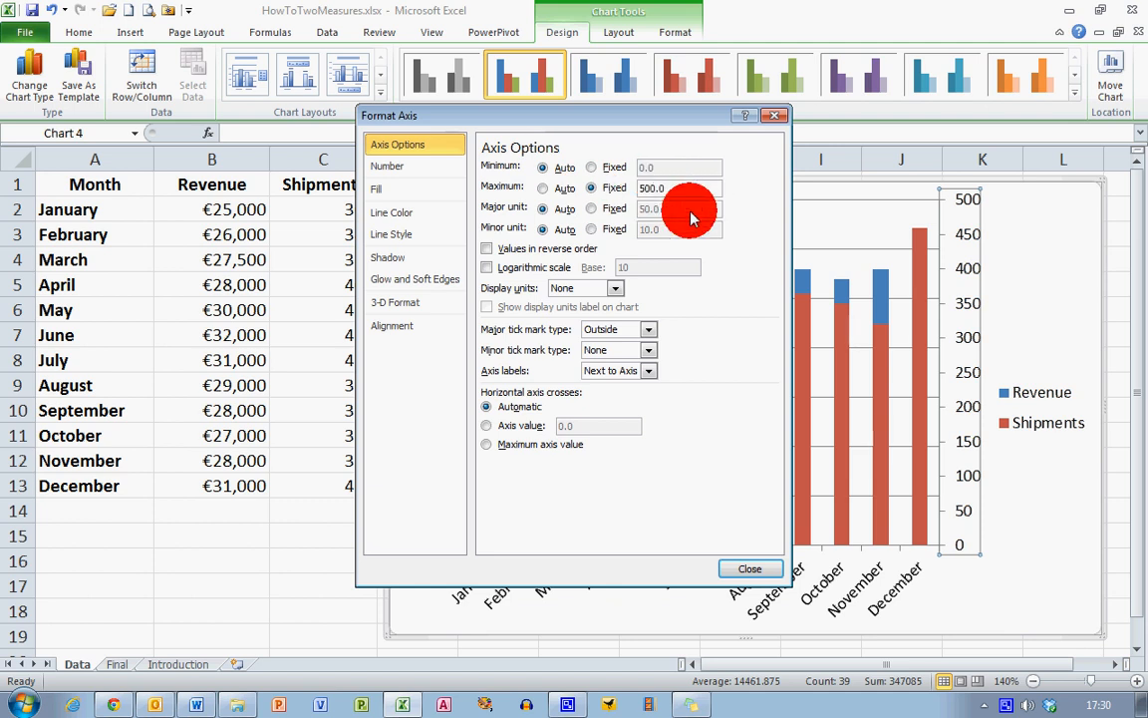
text(300.0)
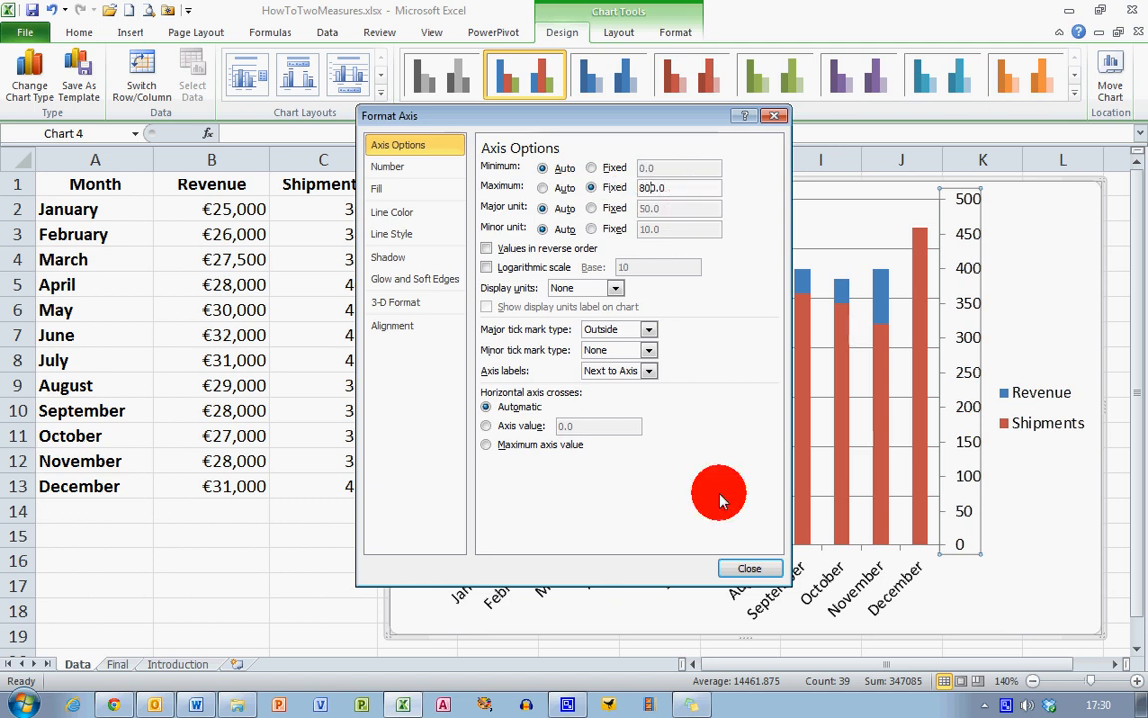
click(749, 569)
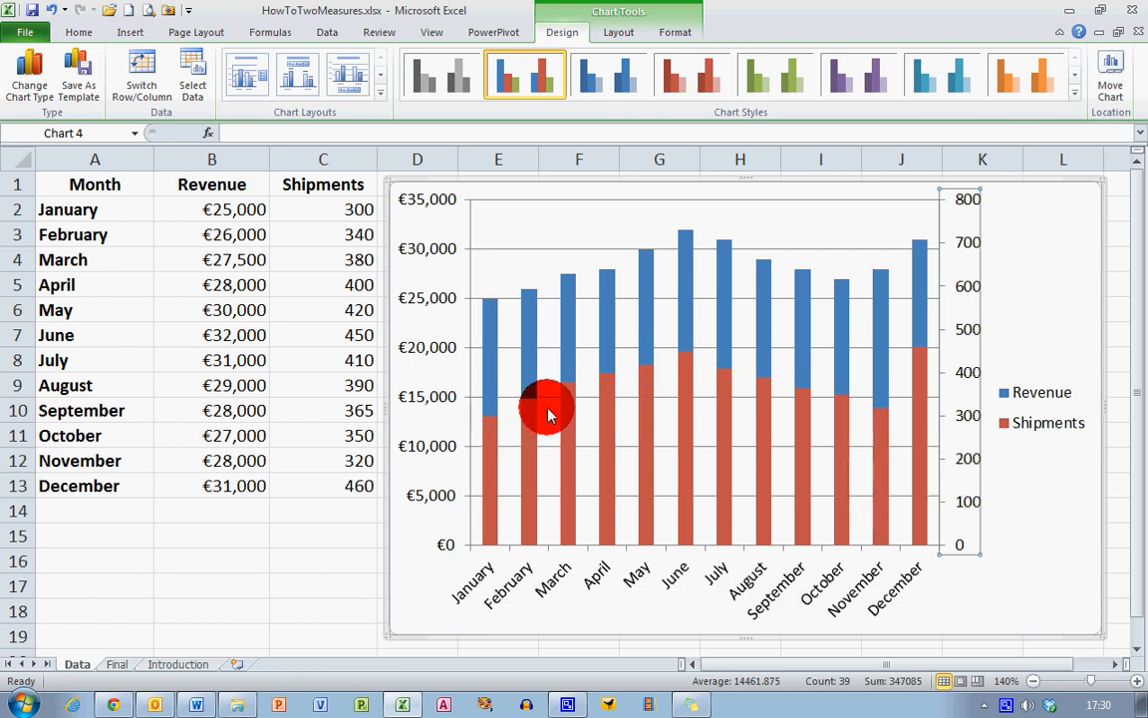
mouse_move(877, 469)
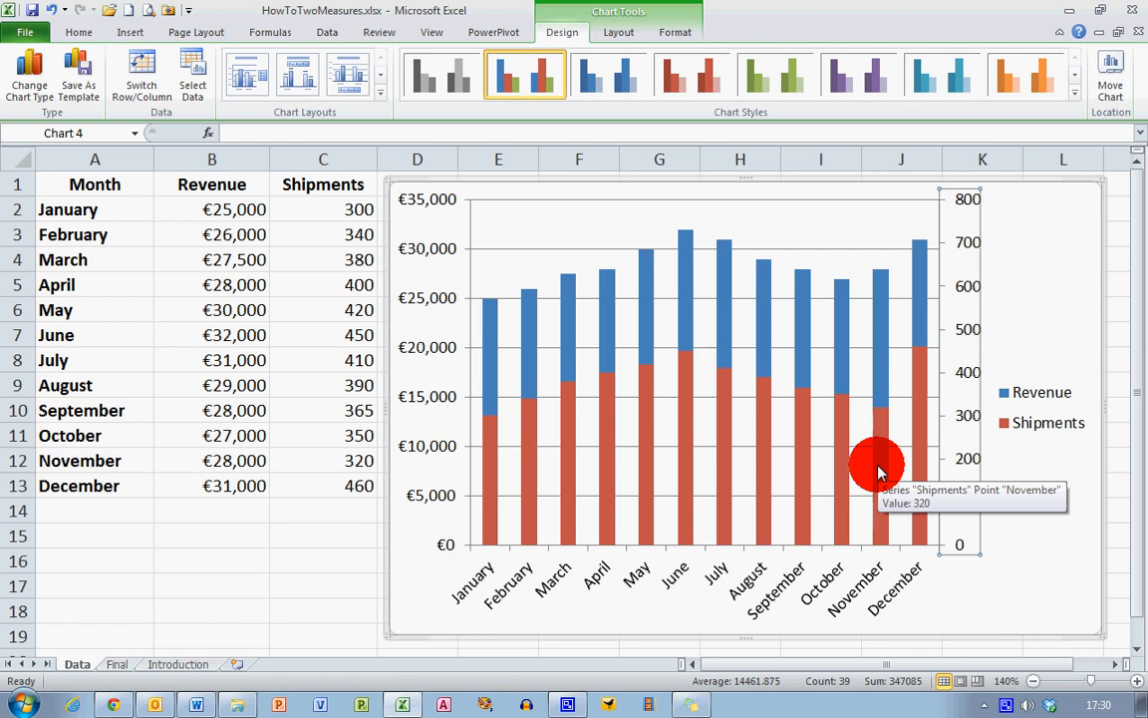
mouse_move(664, 413)
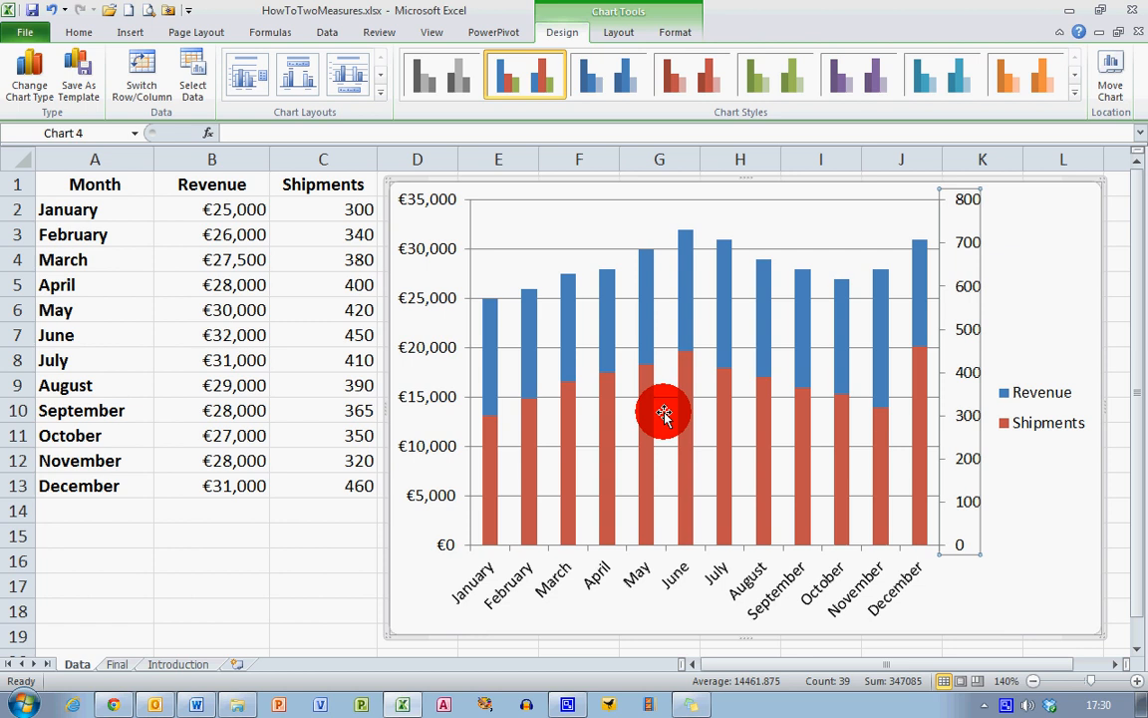
click(666, 412)
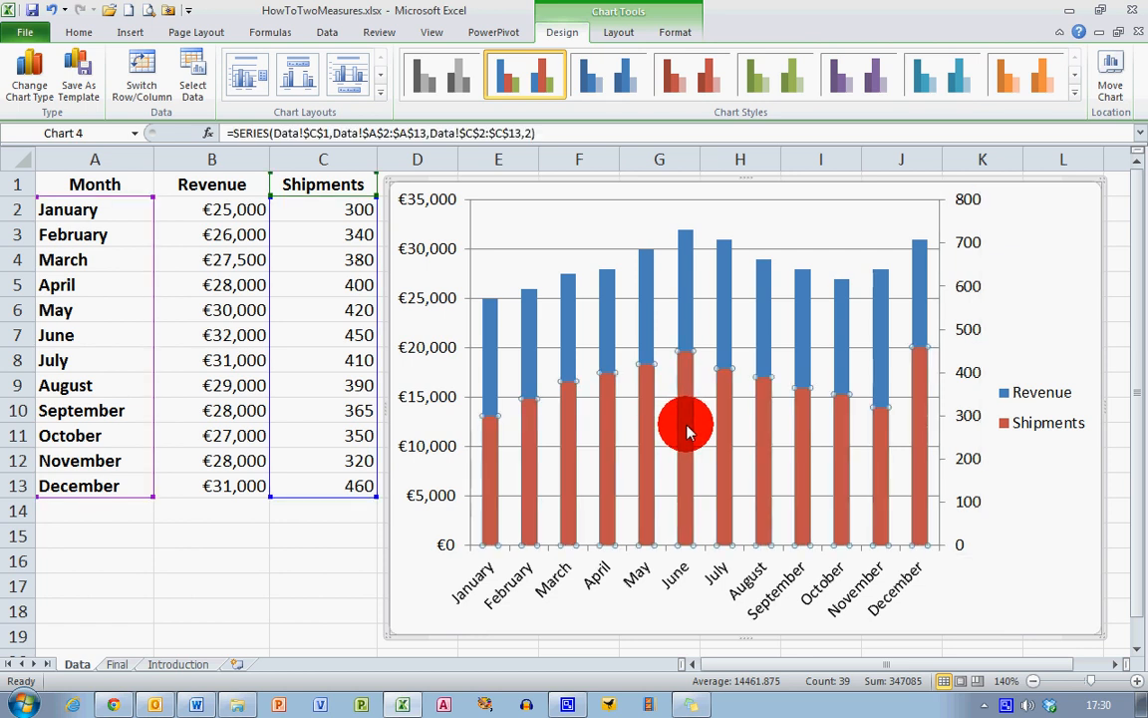
- Change the Shipments series chart type to Line with Markers over the Revenue columns
right_click(686, 423)
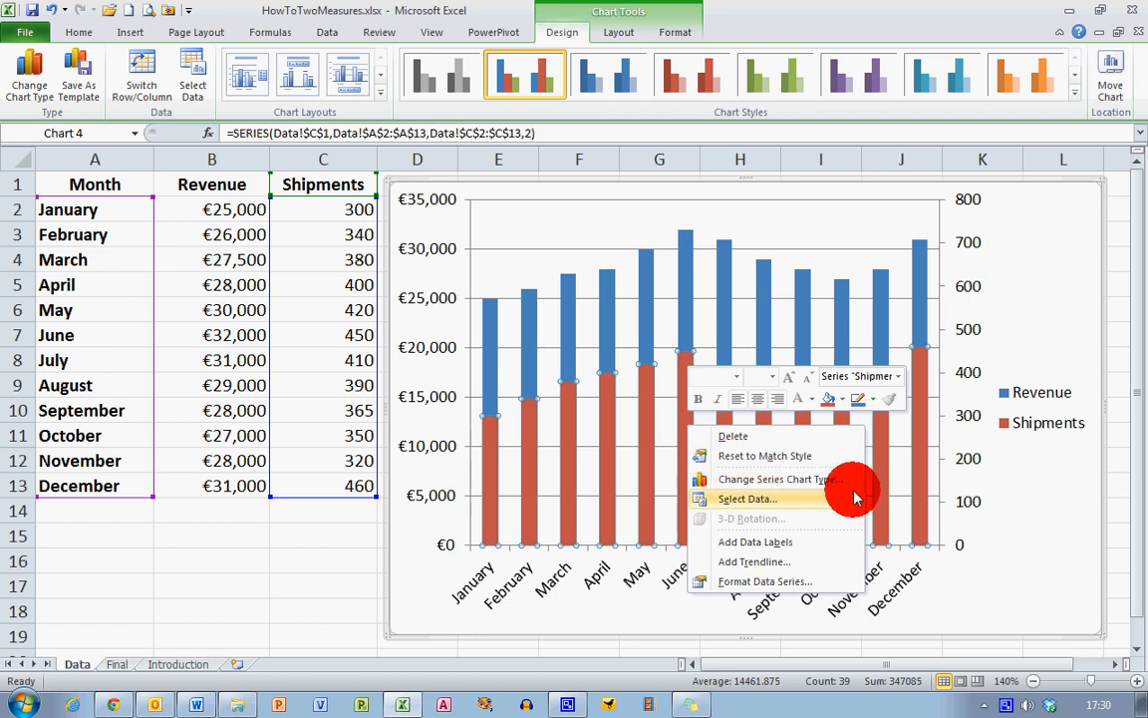
click(782, 478)
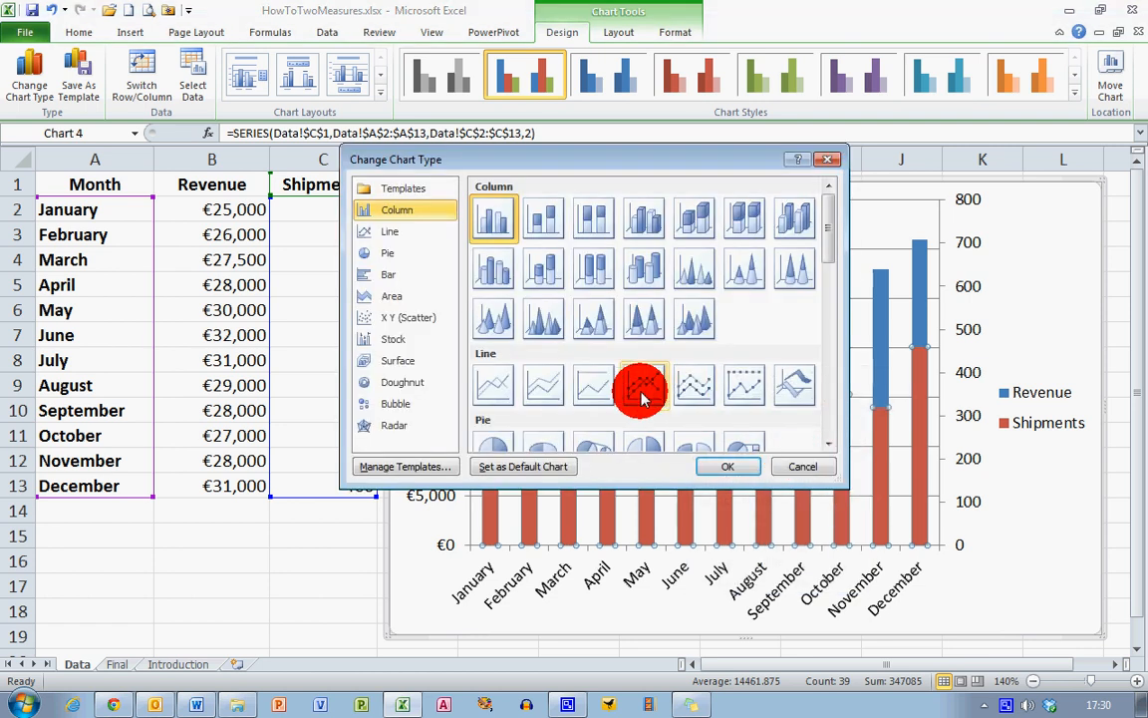
mouse_move(642, 387)
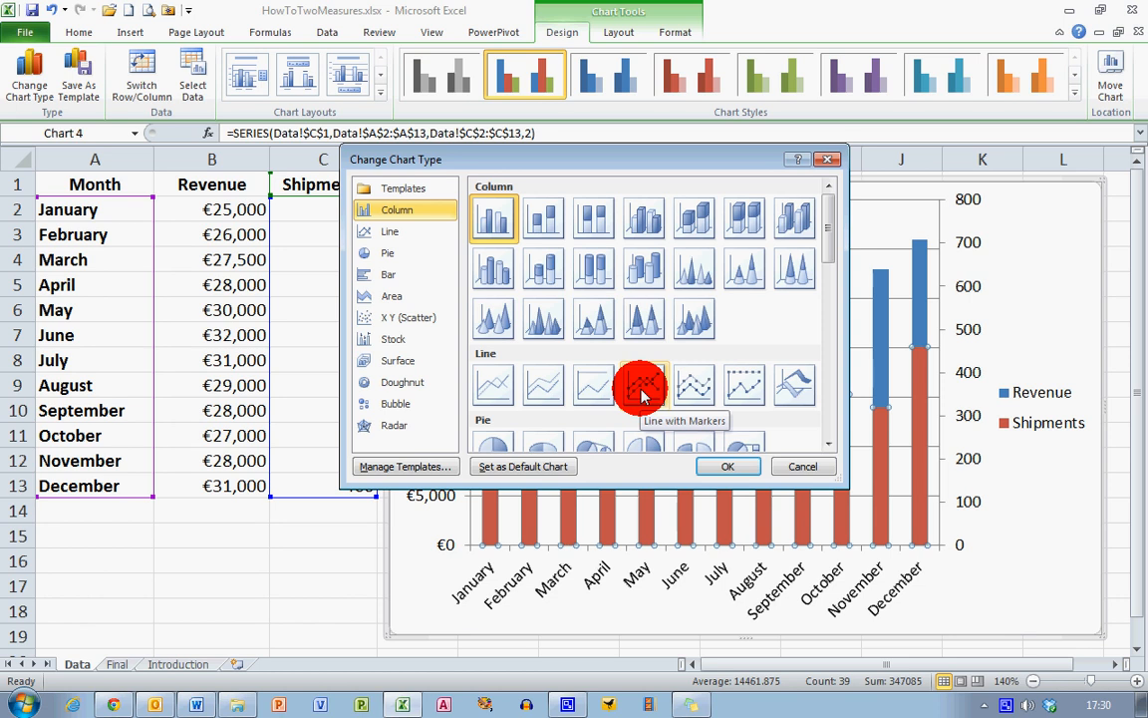
click(646, 383)
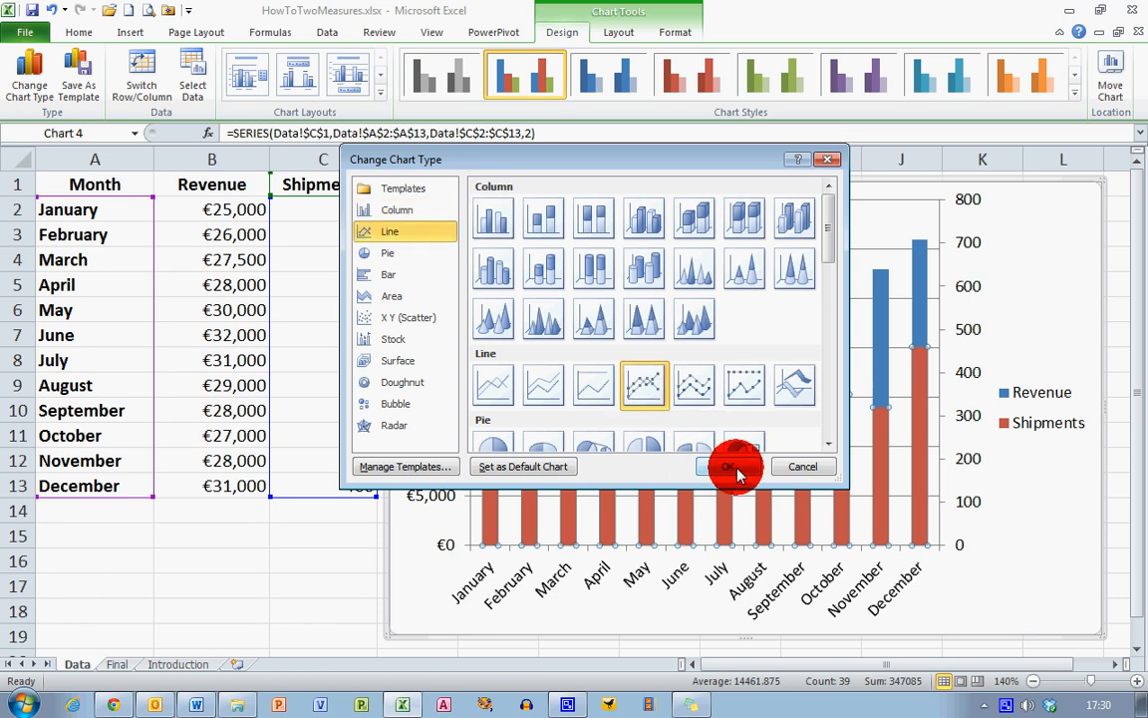
click(733, 467)
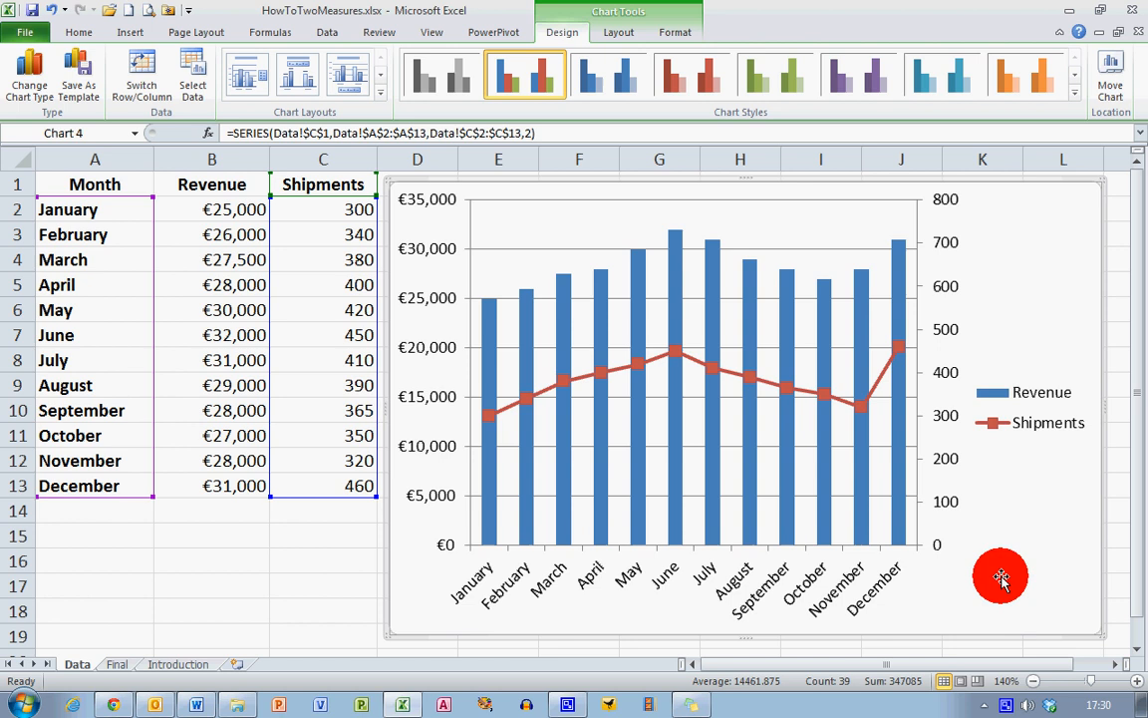
mouse_move(1015, 602)
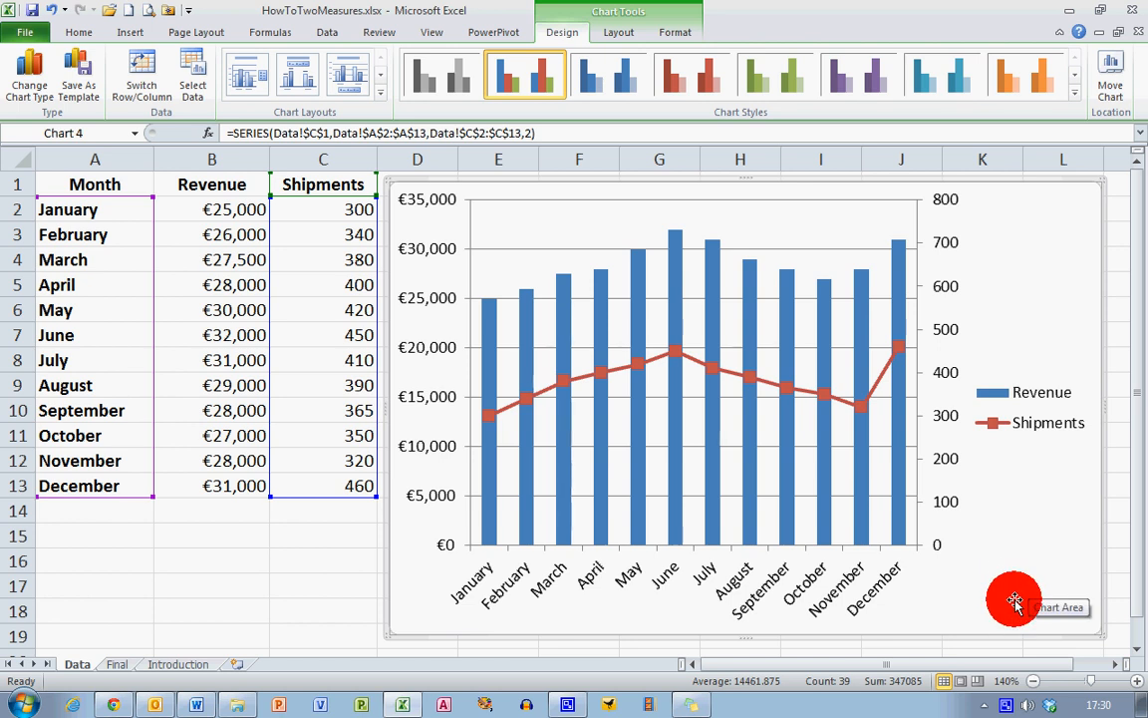